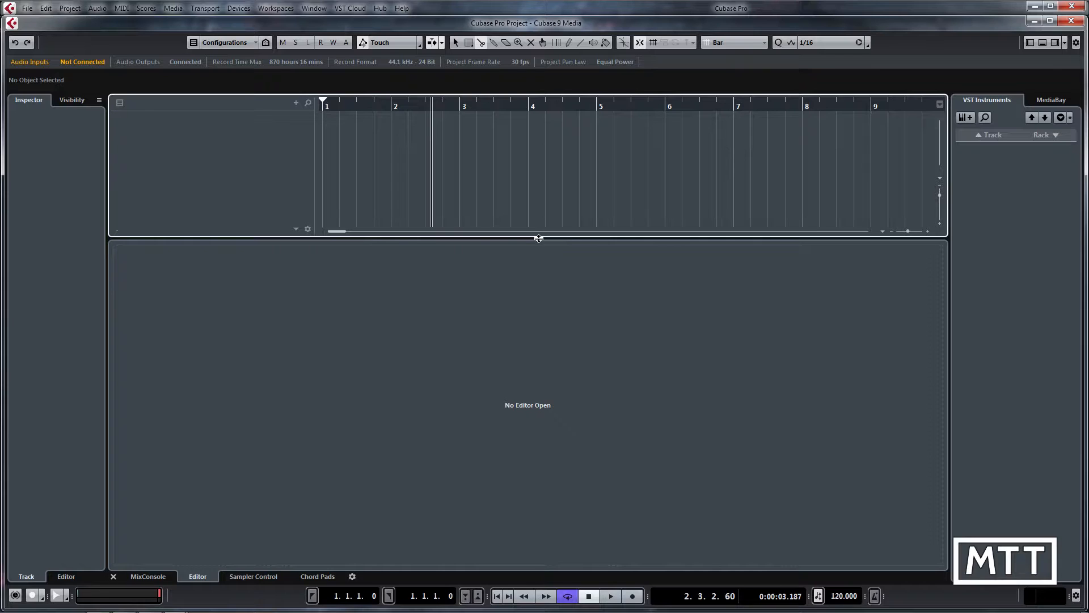
pyautogui.moveTo(540, 242)
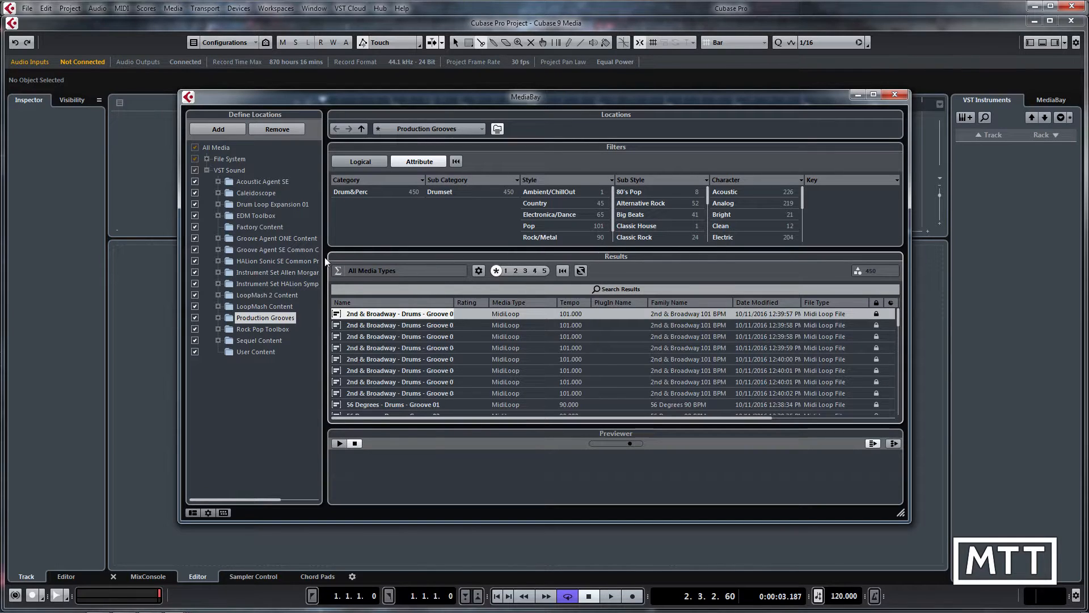
# Step: Enlarge the MediaBay window to show more of the Production Grooves list
pyautogui.moveTo(525, 96); pyautogui.dragTo(500, 96)
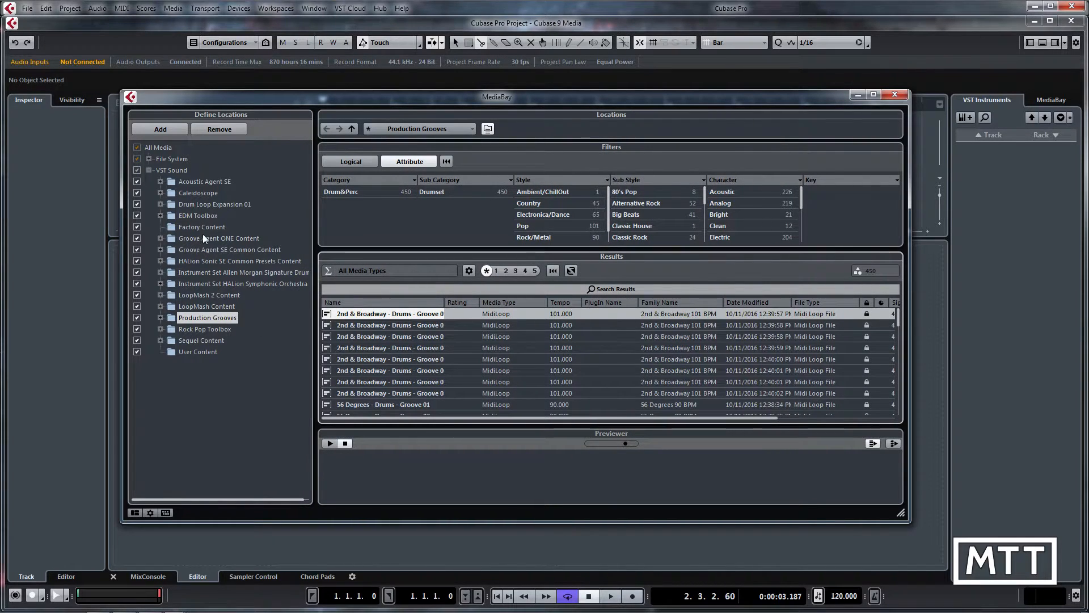
pyautogui.click(197, 193)
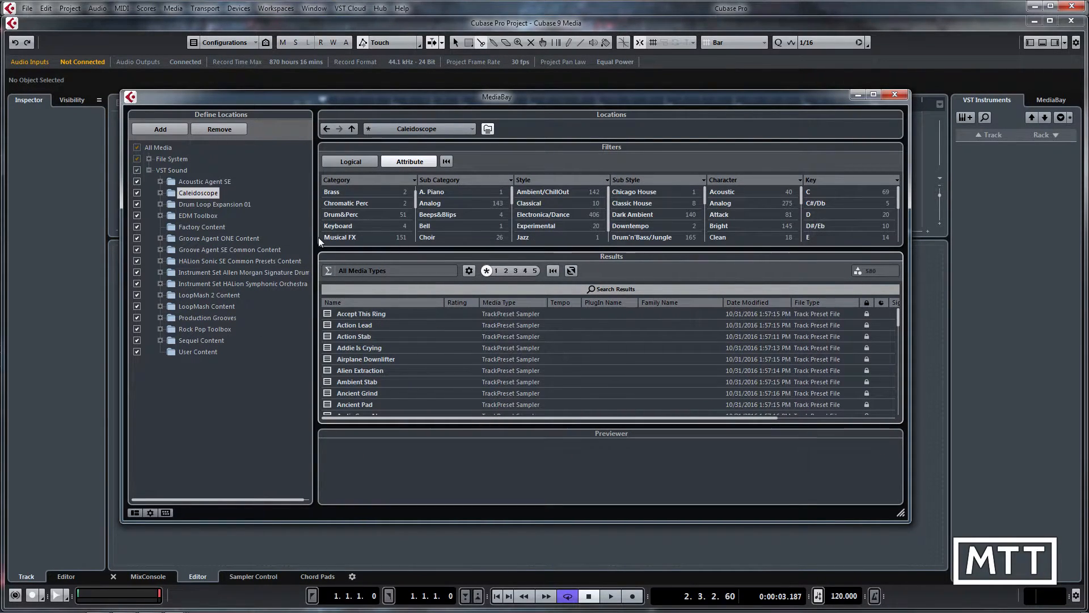
pyautogui.click(206, 318)
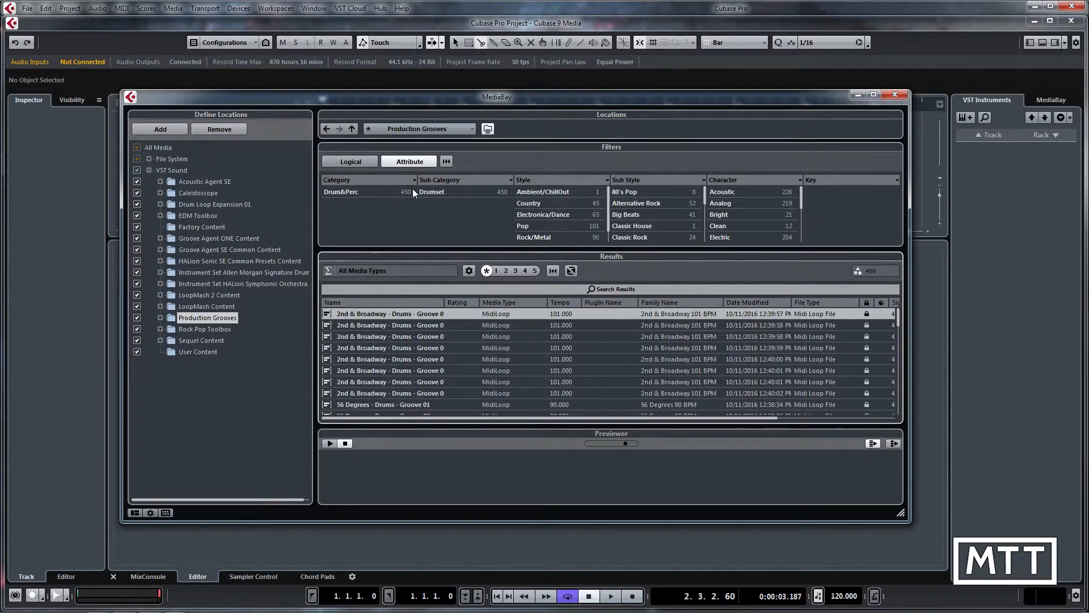
pyautogui.moveTo(610, 219)
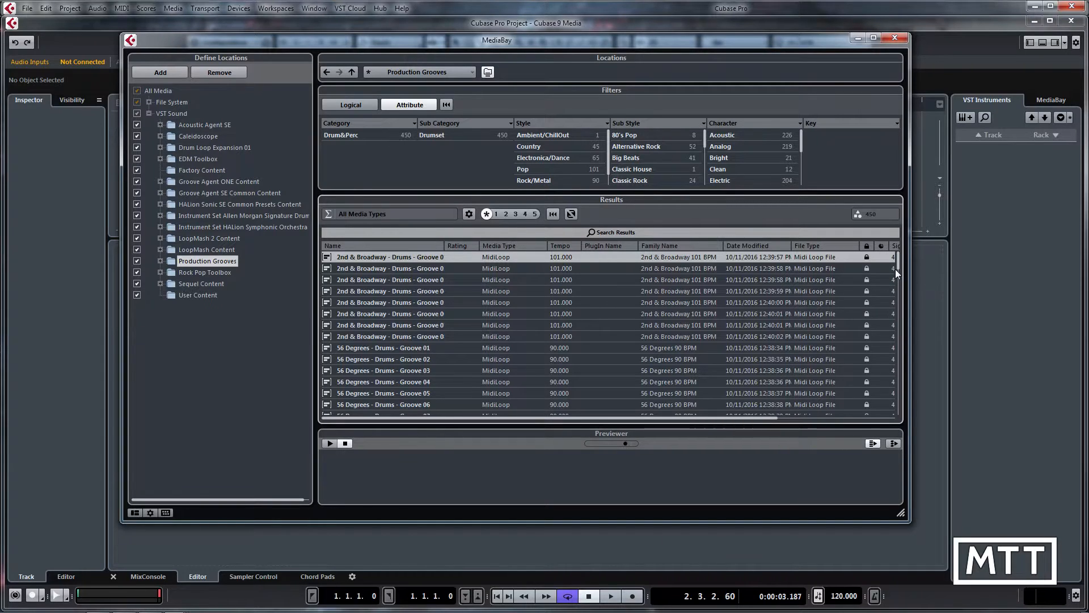
pyautogui.moveTo(901, 275)
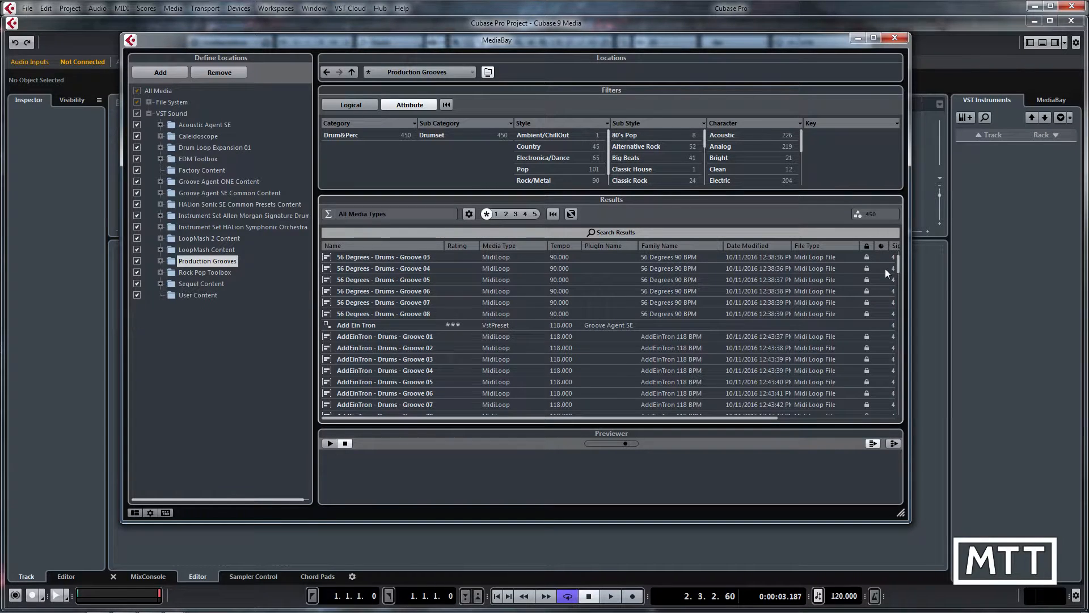
pyautogui.moveTo(436, 329)
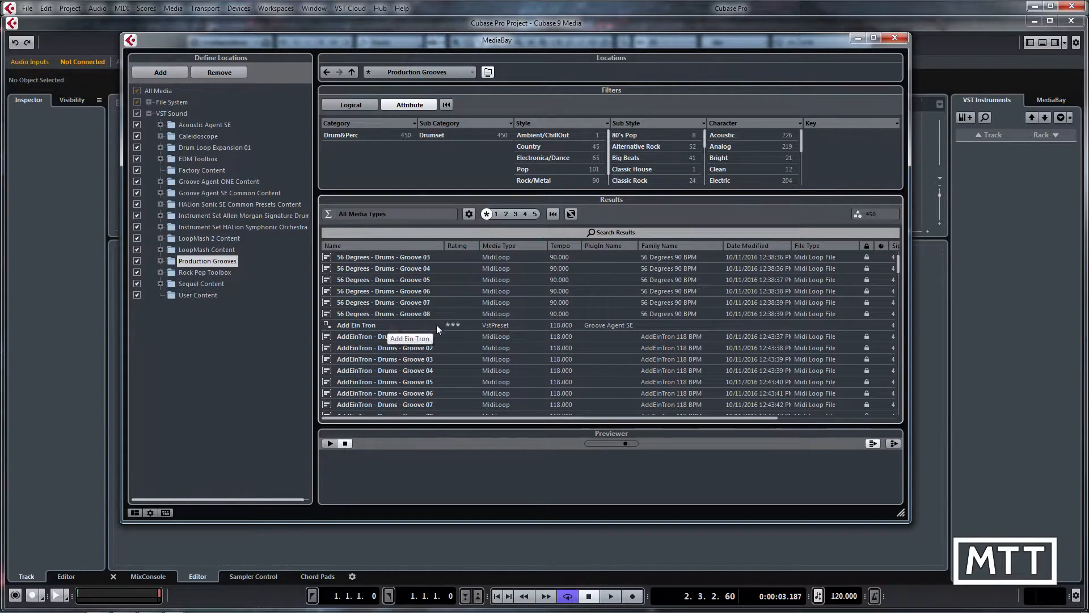
pyautogui.moveTo(840, 291)
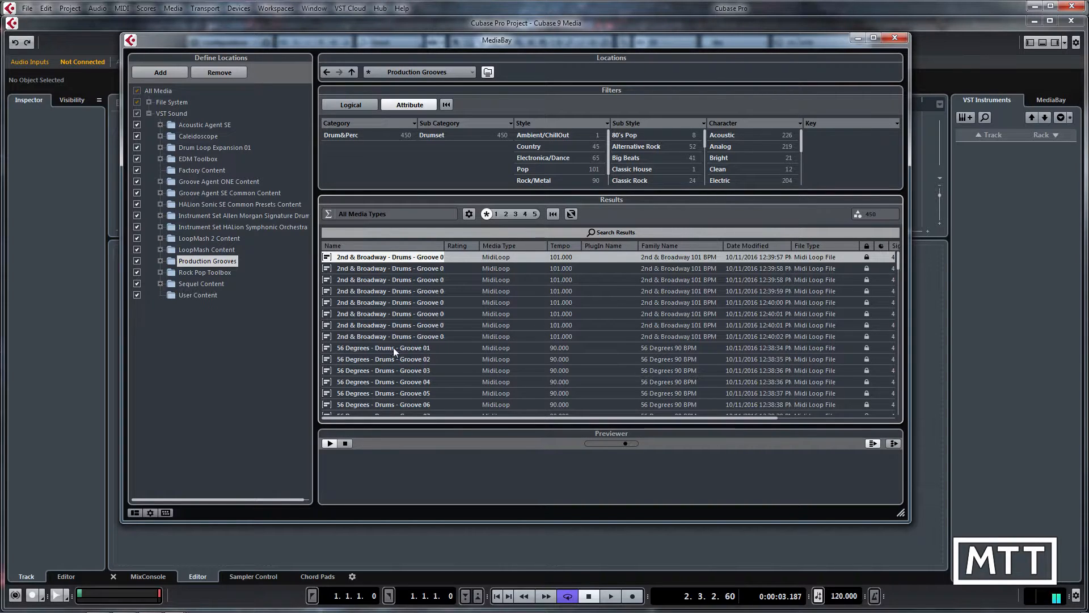
# Step: Preview 56 Degrees Groove 01, then 2nd & Broadway Grooves 02, 05 and 06
pyautogui.click(382, 347)
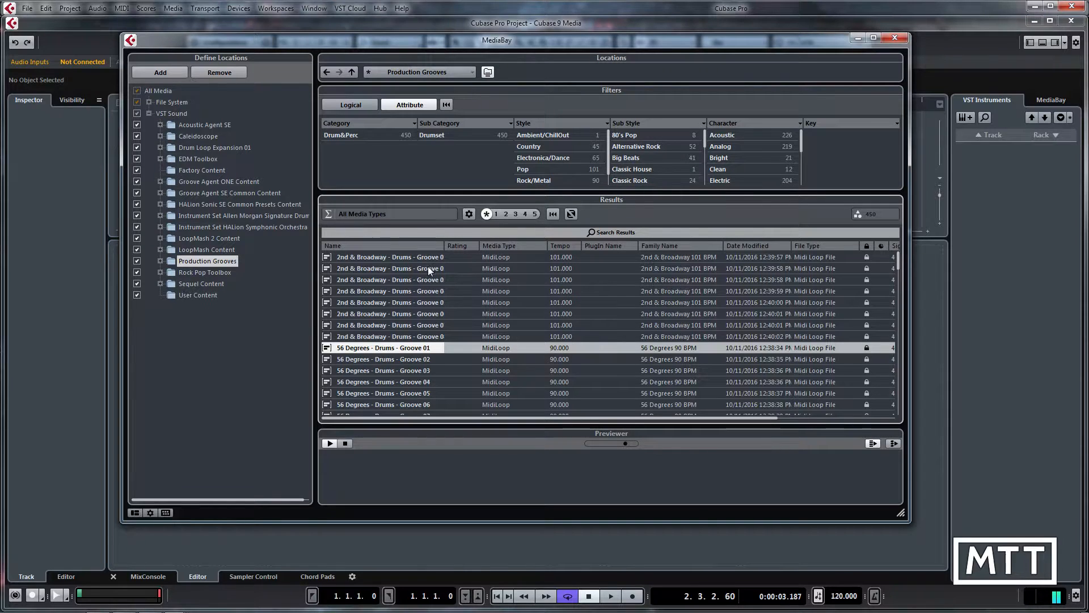
pyautogui.click(389, 256)
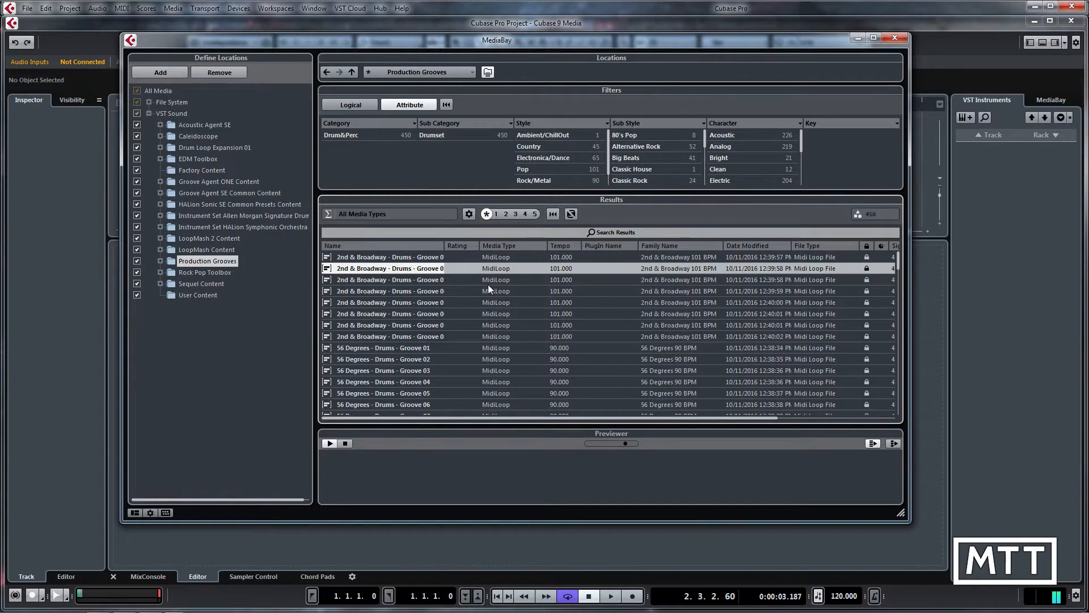
pyautogui.moveTo(490, 289)
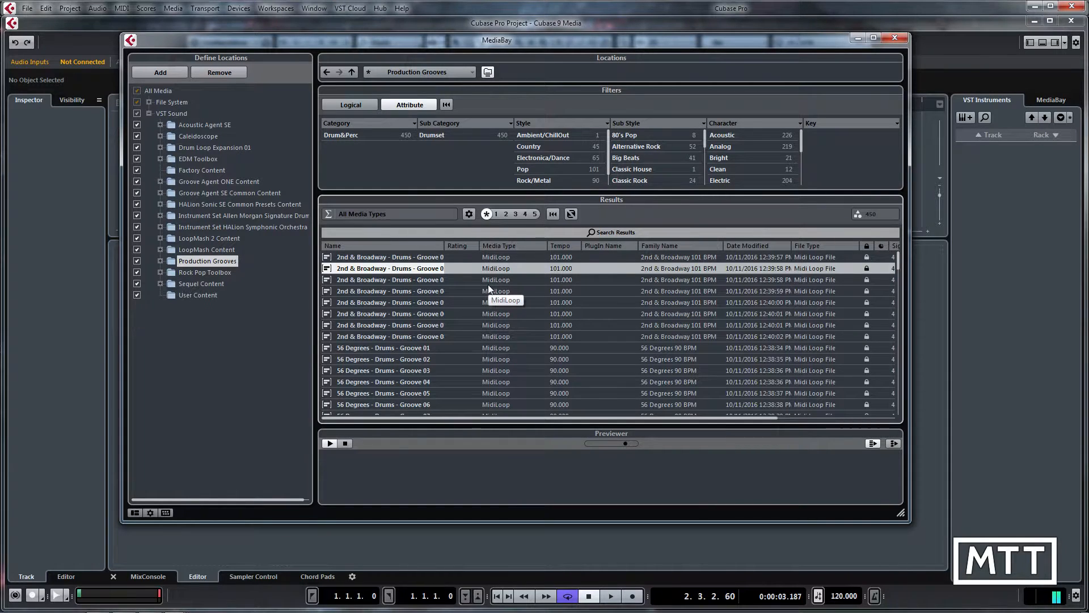
pyautogui.moveTo(410, 267)
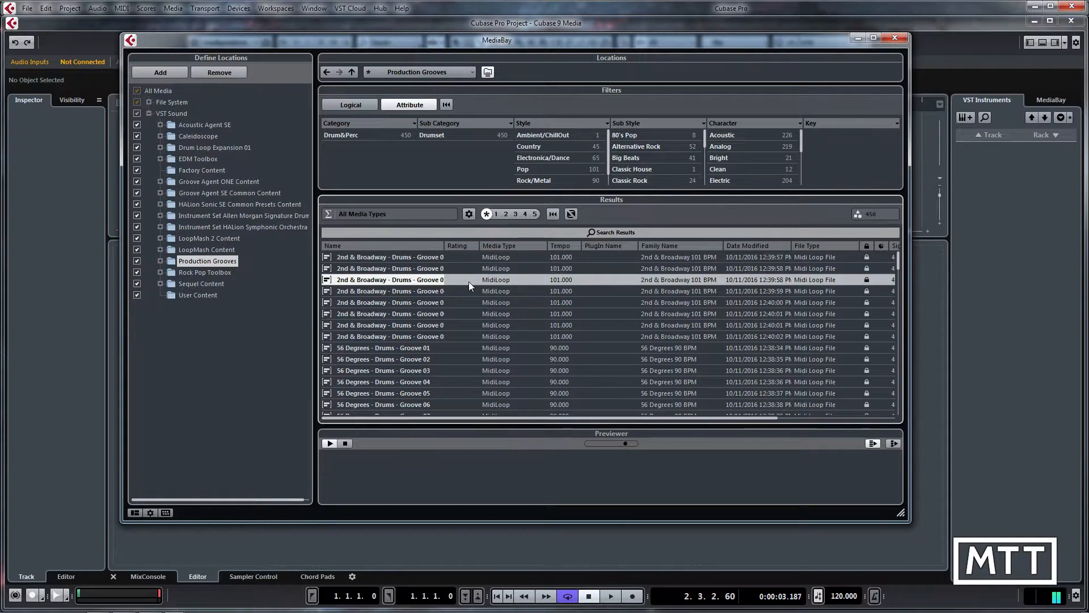
pyautogui.moveTo(402, 295)
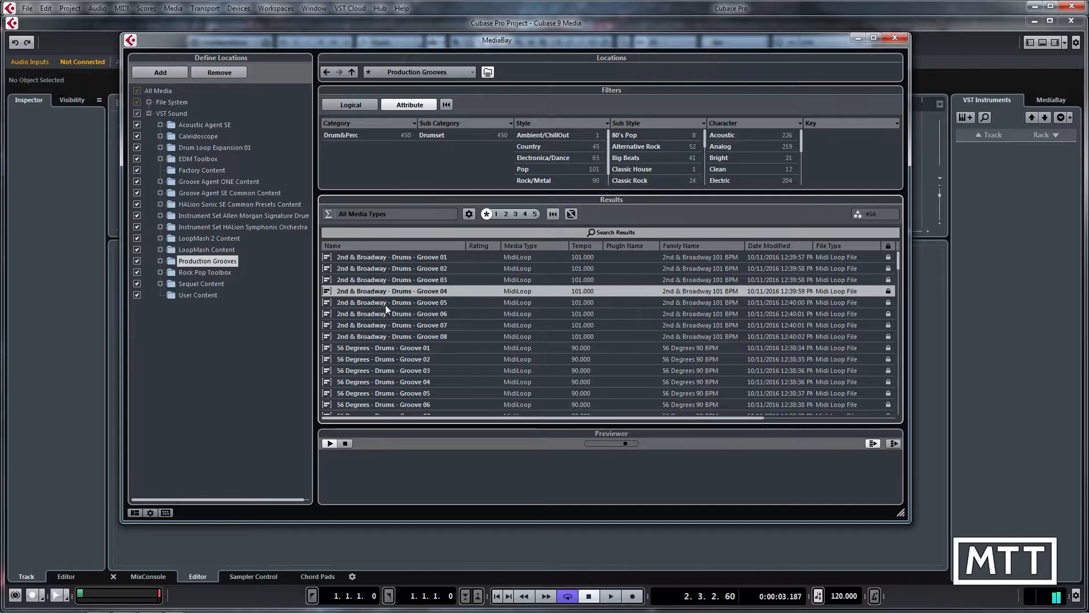
pyautogui.click(391, 302)
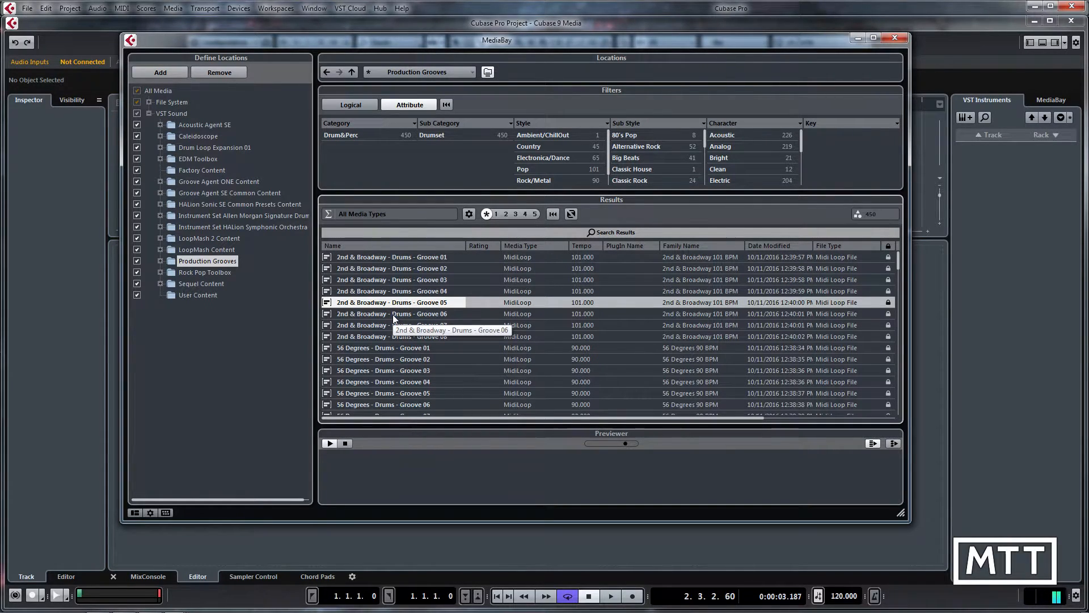
pyautogui.click(391, 313)
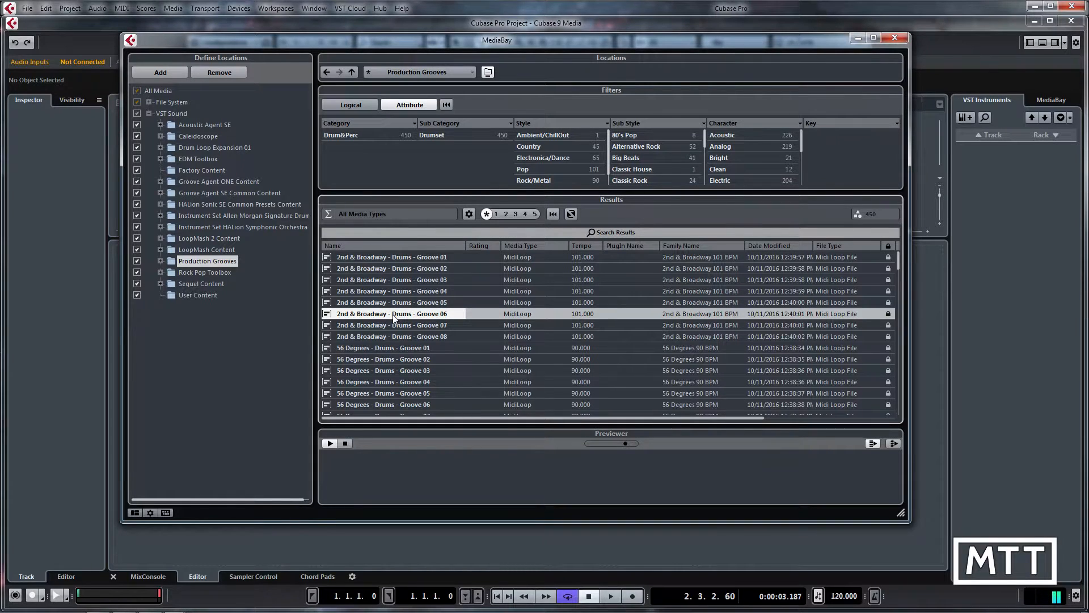
# Step: Preview 2nd & Broadway Grooves 07 and 08
pyautogui.click(391, 324)
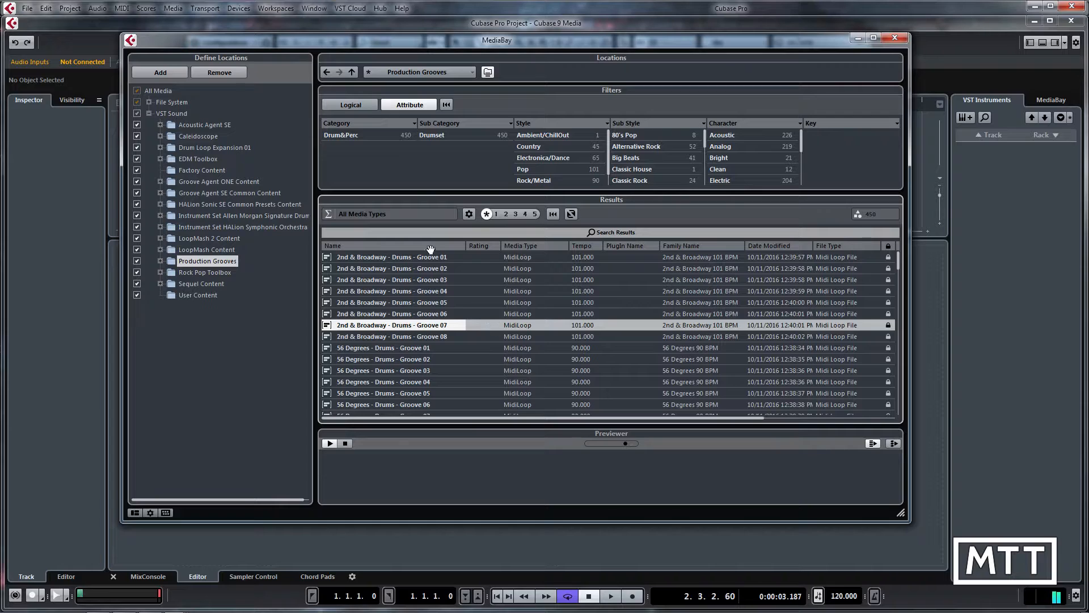
pyautogui.moveTo(445, 325)
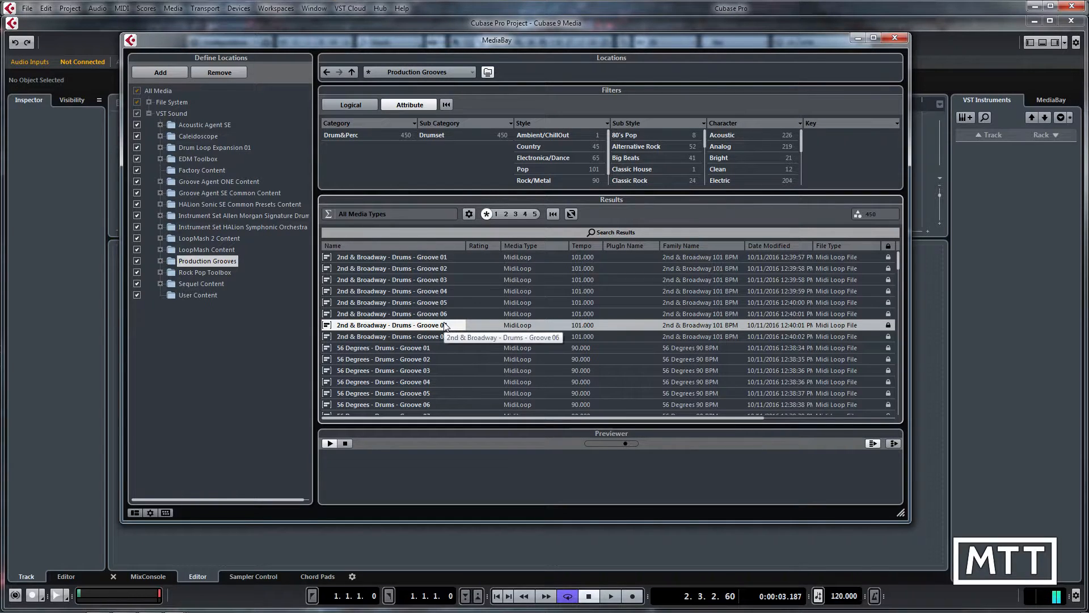
pyautogui.click(392, 324)
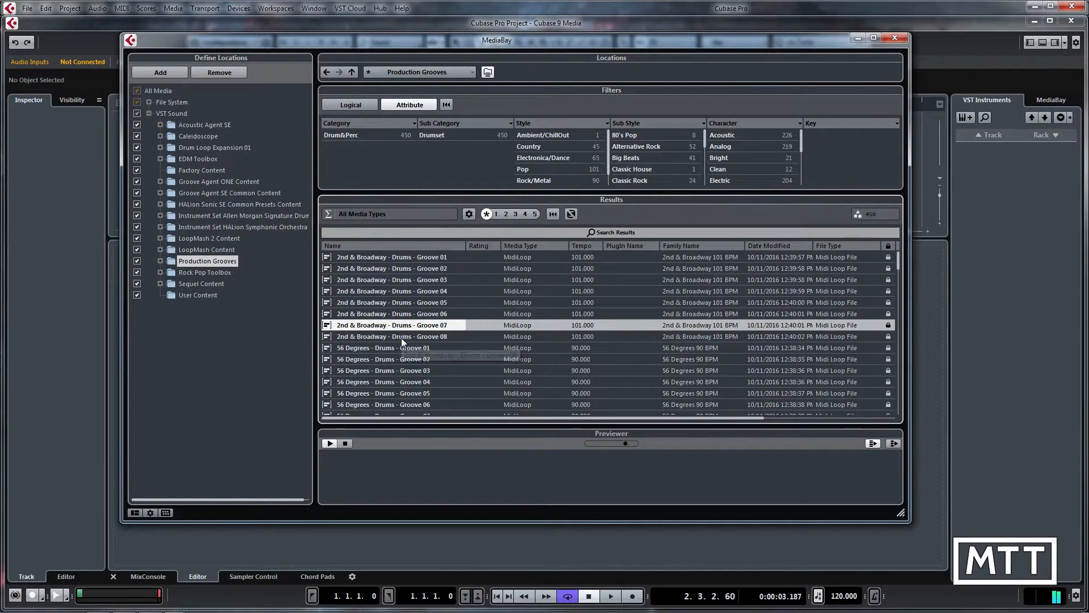
pyautogui.click(391, 336)
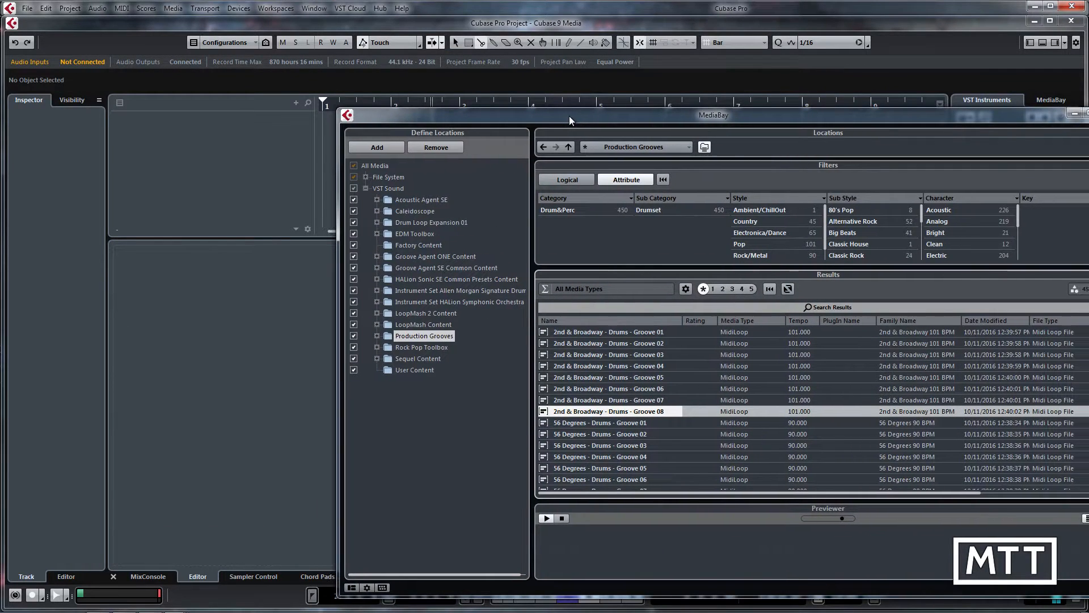
# Step: Move the MediaBay window aside to reveal the project arrangement area
pyautogui.moveTo(572, 120); pyautogui.dragTo(546, 117)
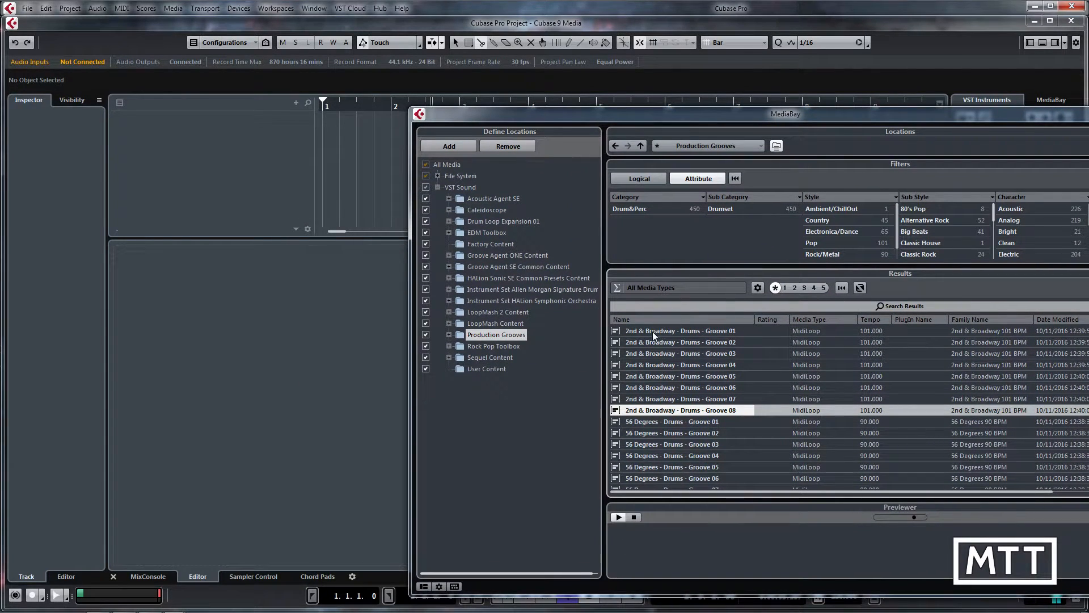
pyautogui.moveTo(625, 335)
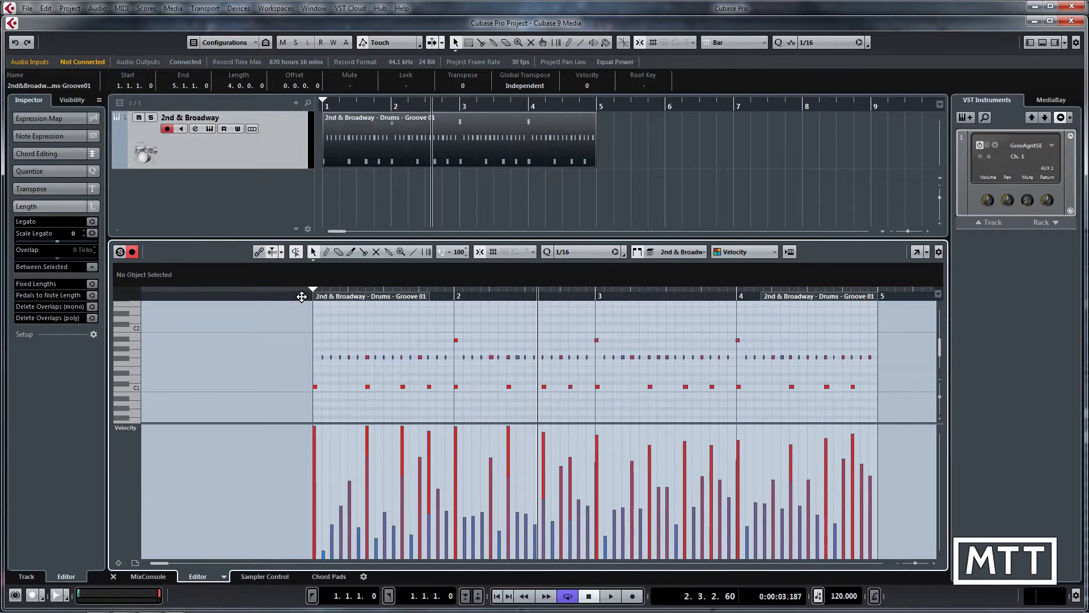
# Step: Start and stop playback of the Groove 01 drum part in the lower-zone editor
pyautogui.click(609, 595)
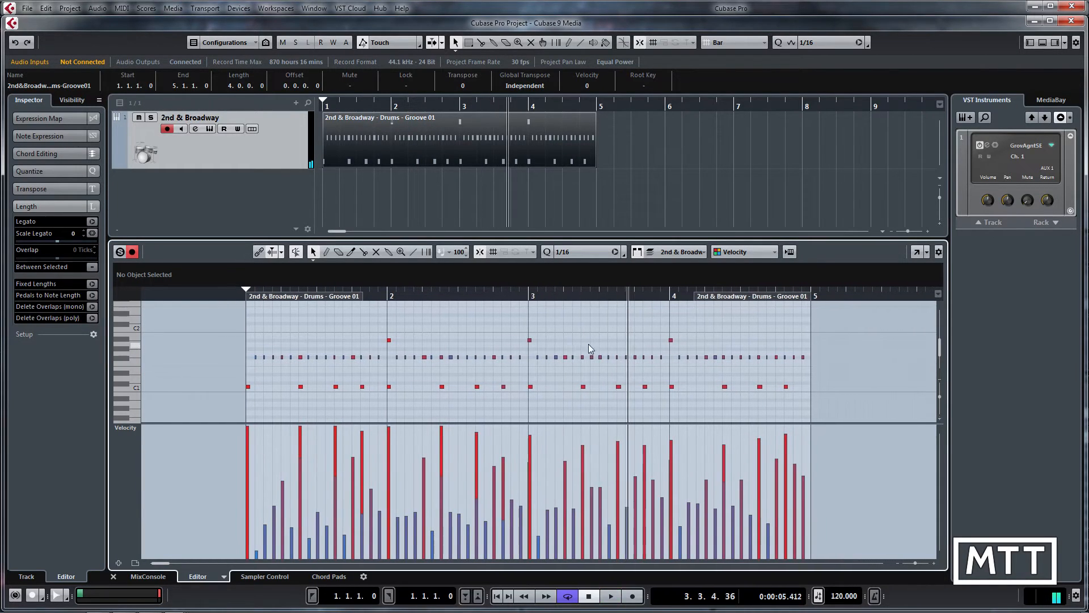
pyautogui.moveTo(386, 347)
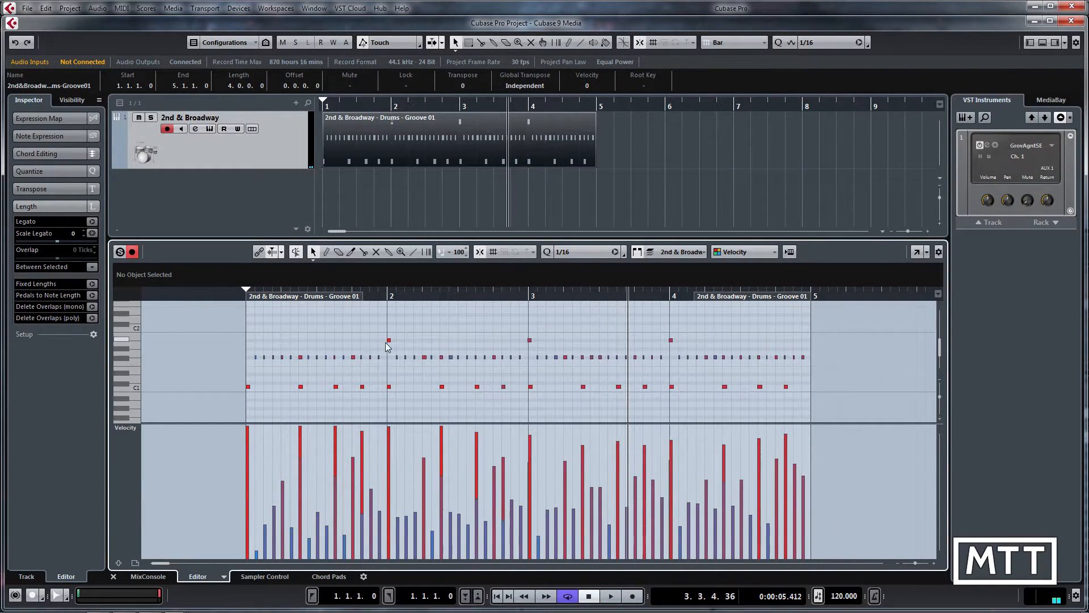
pyautogui.moveTo(381, 339)
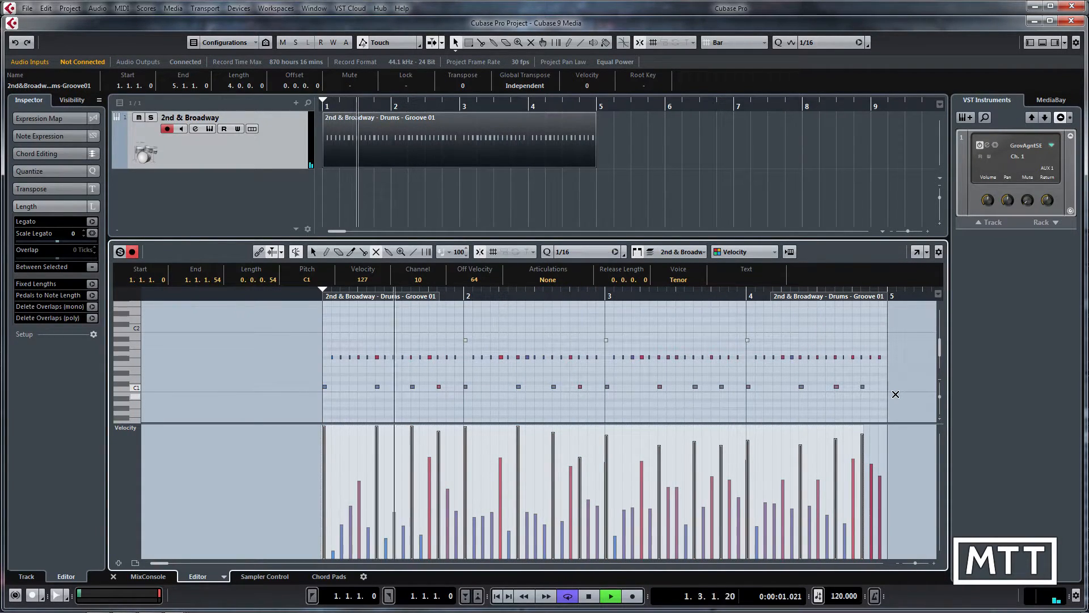
pyautogui.click(610, 596)
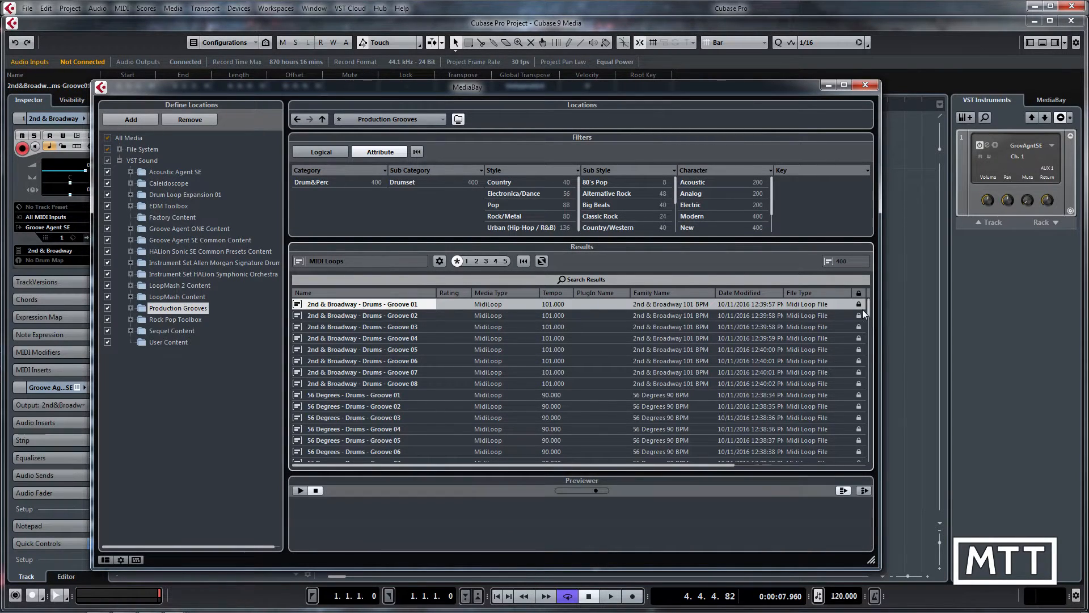
# Step: Audition the Urban Situation, TuTunes, Titus Maximus and Tennessee Virginia Line Groove 01 loops
pyautogui.scroll(-3)
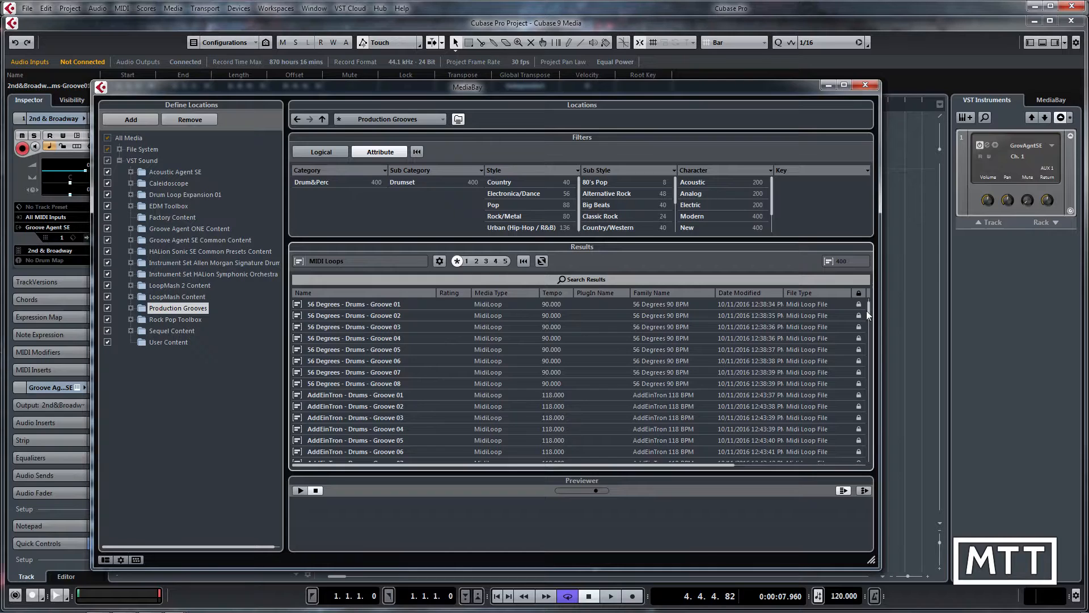
pyautogui.scroll(-3)
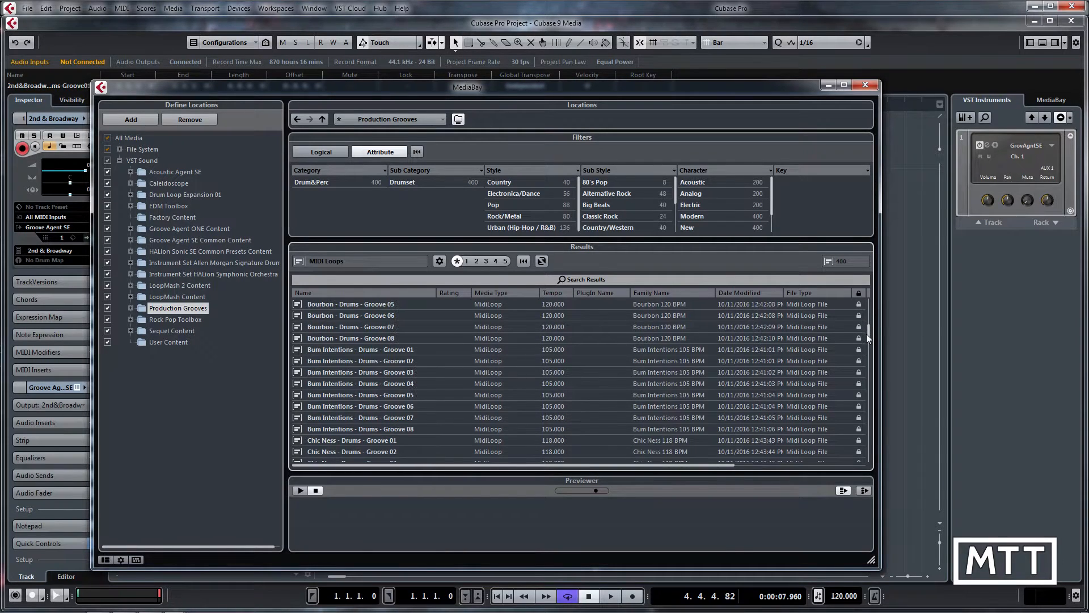
pyautogui.scroll(-3)
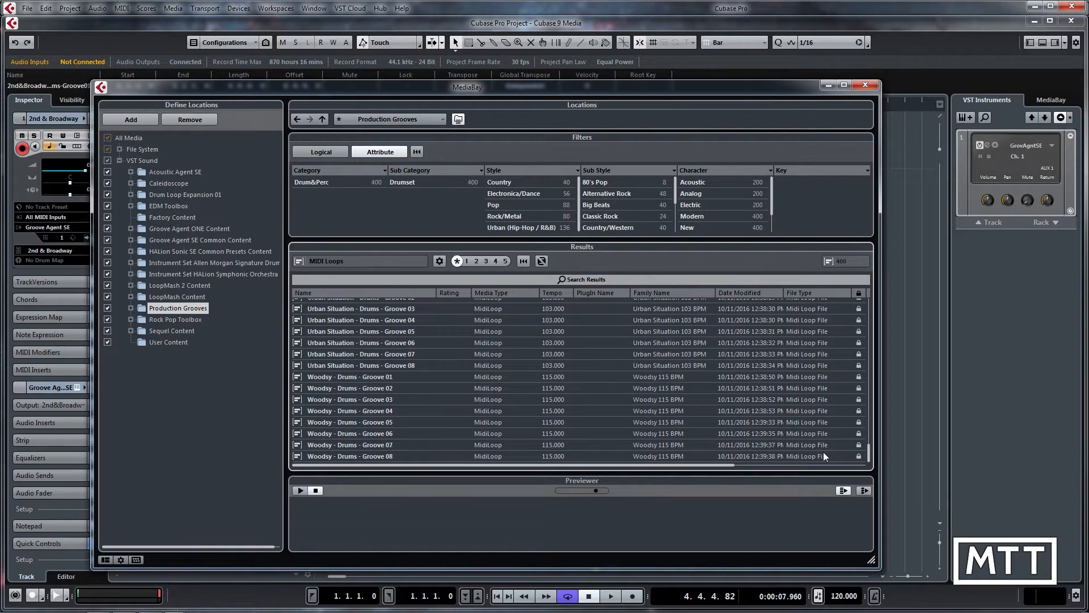
pyautogui.click(349, 376)
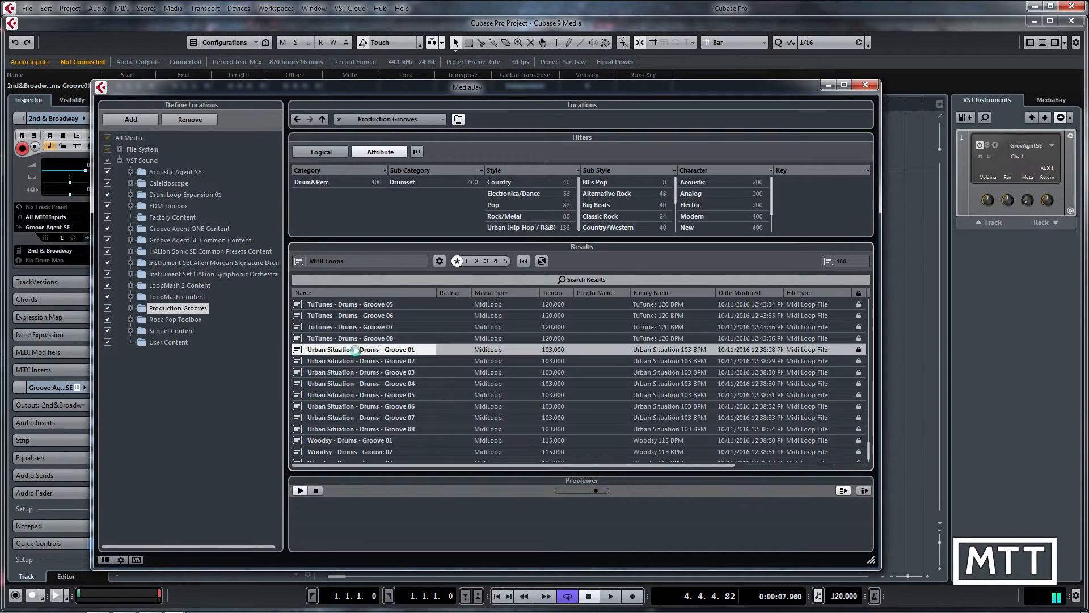
pyautogui.scroll(-3)
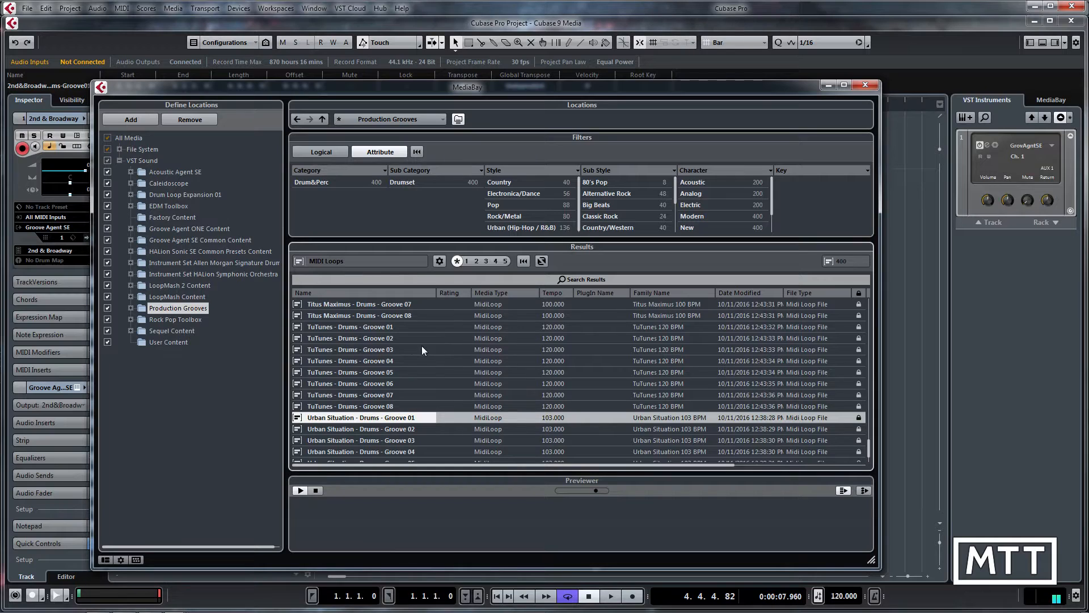
pyautogui.click(350, 327)
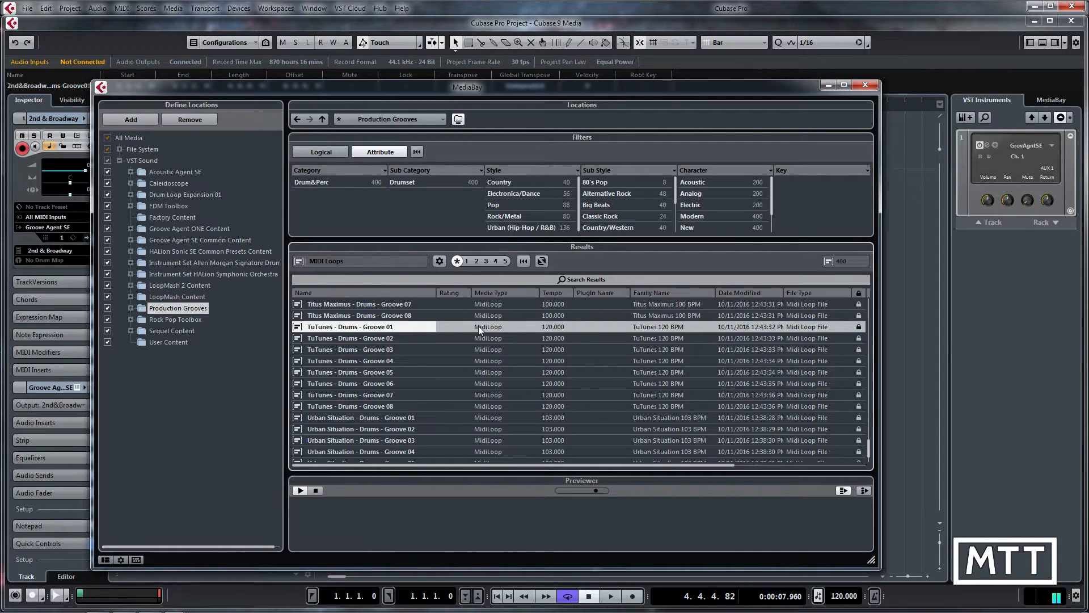
pyautogui.moveTo(479, 331)
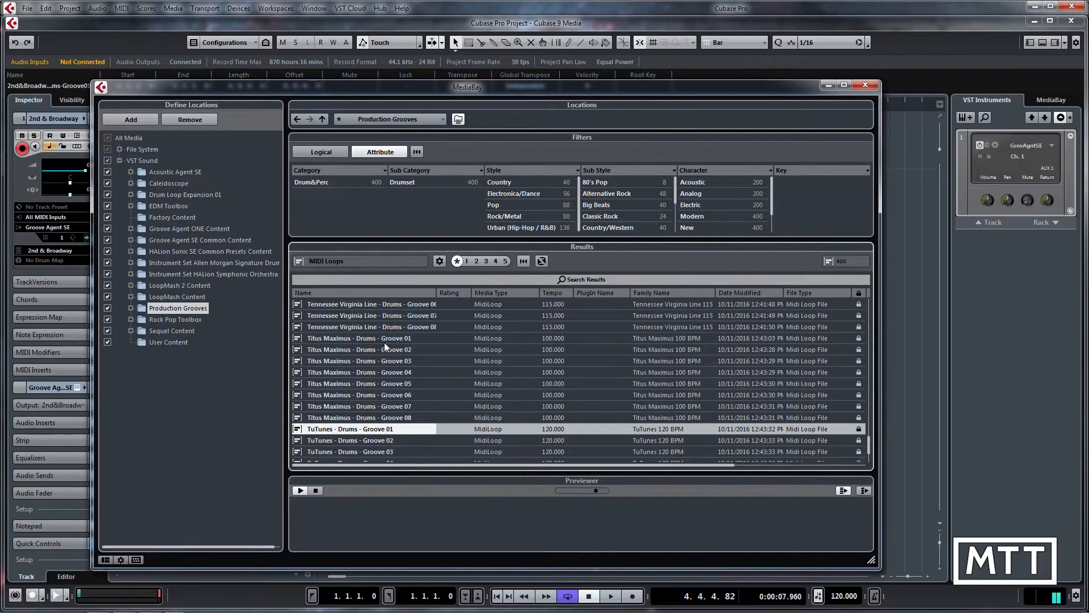
pyautogui.click(359, 338)
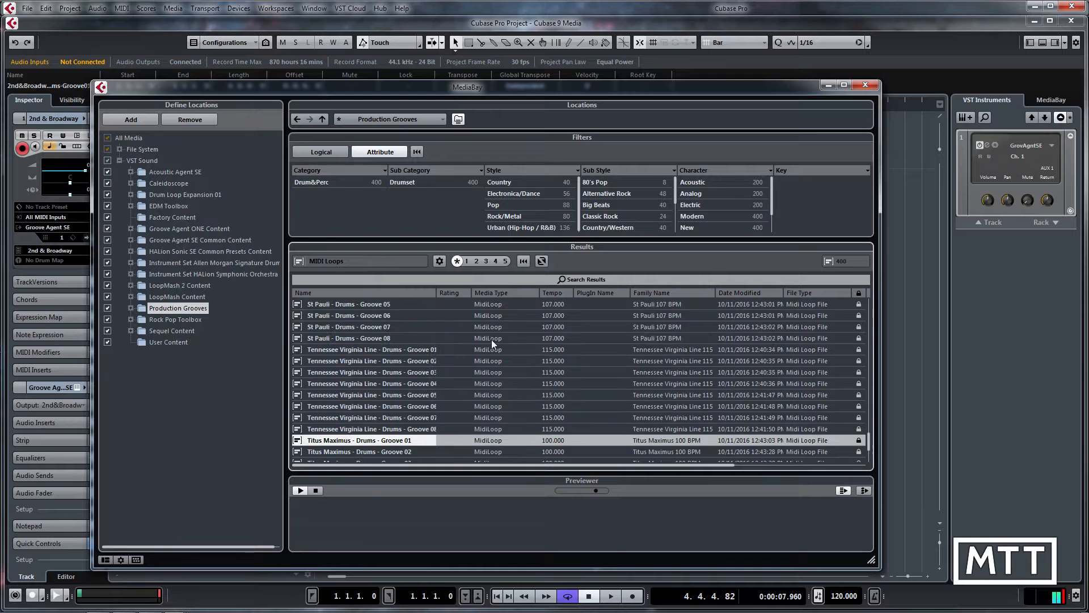
pyautogui.moveTo(359, 354)
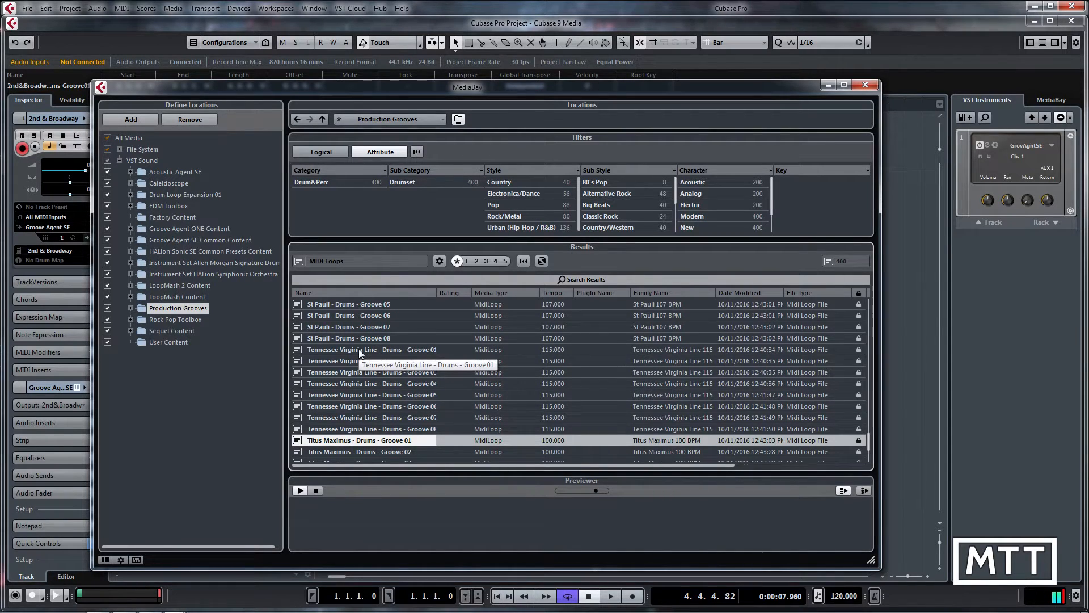
pyautogui.click(372, 348)
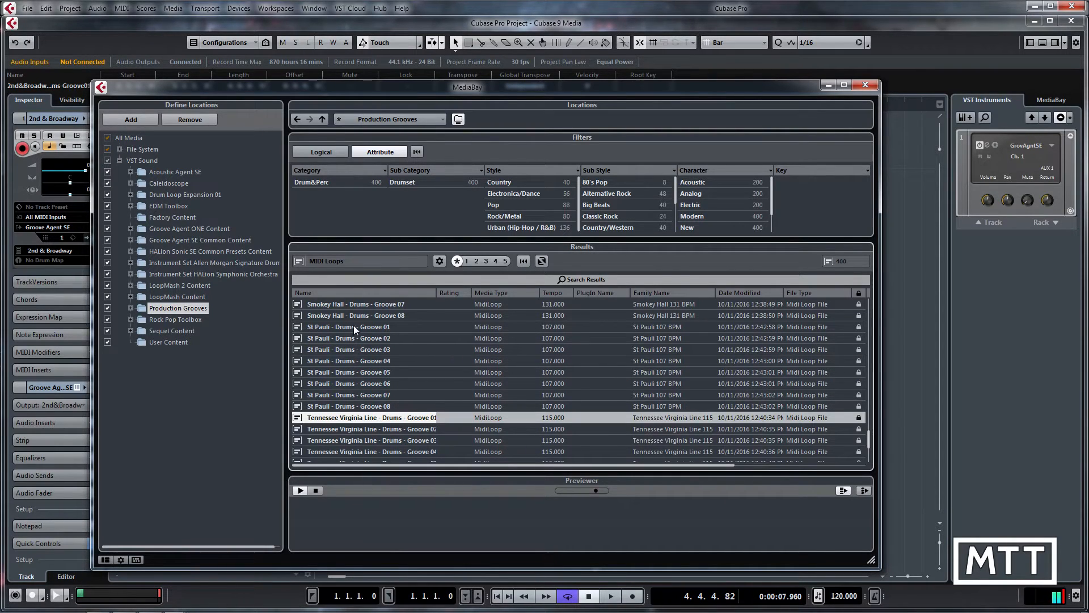
# Step: Audition St Pauli, Saint Germaine, ReadIt, Pooch Power and Poddy and The Go Fish grooves, then stop previewing
pyautogui.click(348, 327)
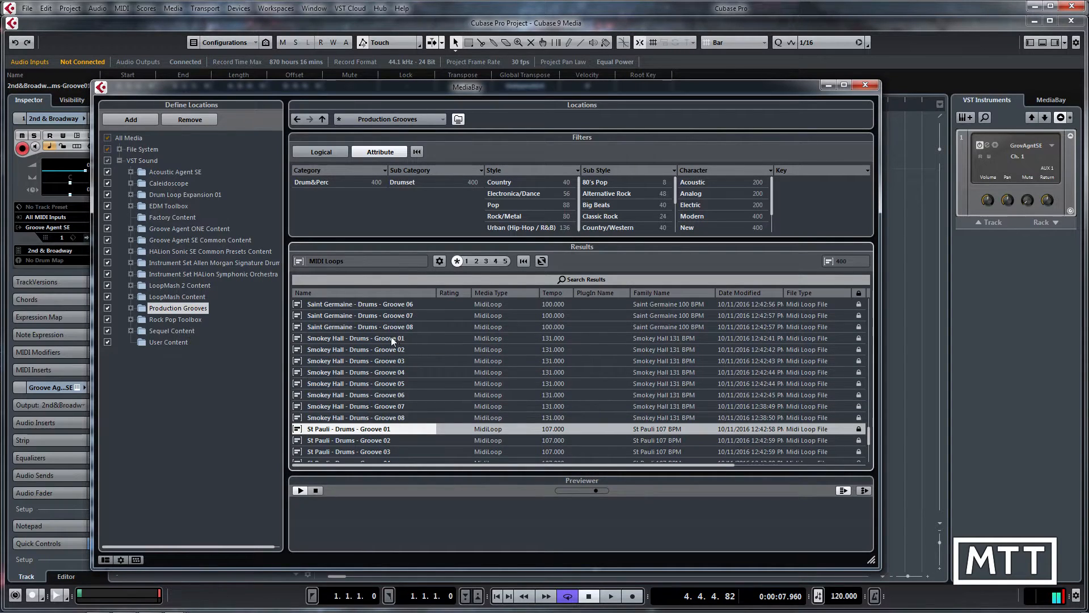
pyautogui.click(356, 338)
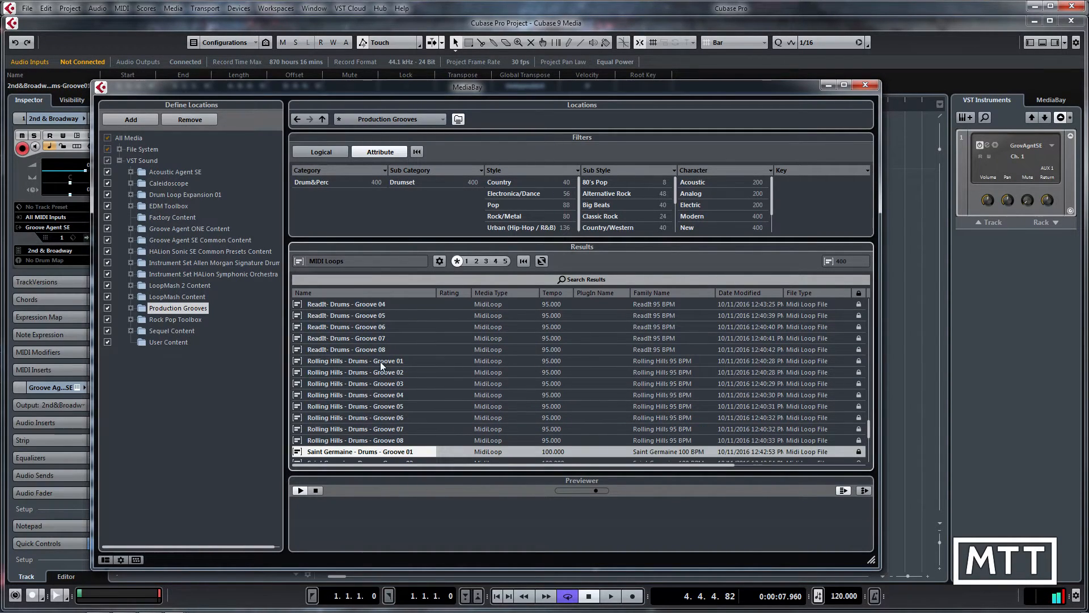
pyautogui.click(354, 360)
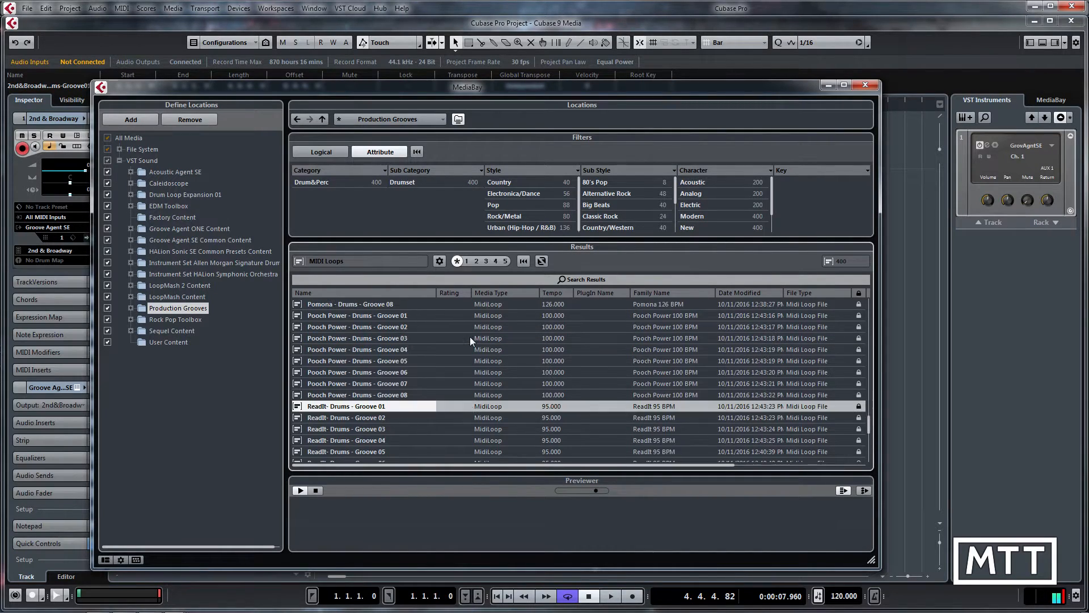
pyautogui.click(356, 315)
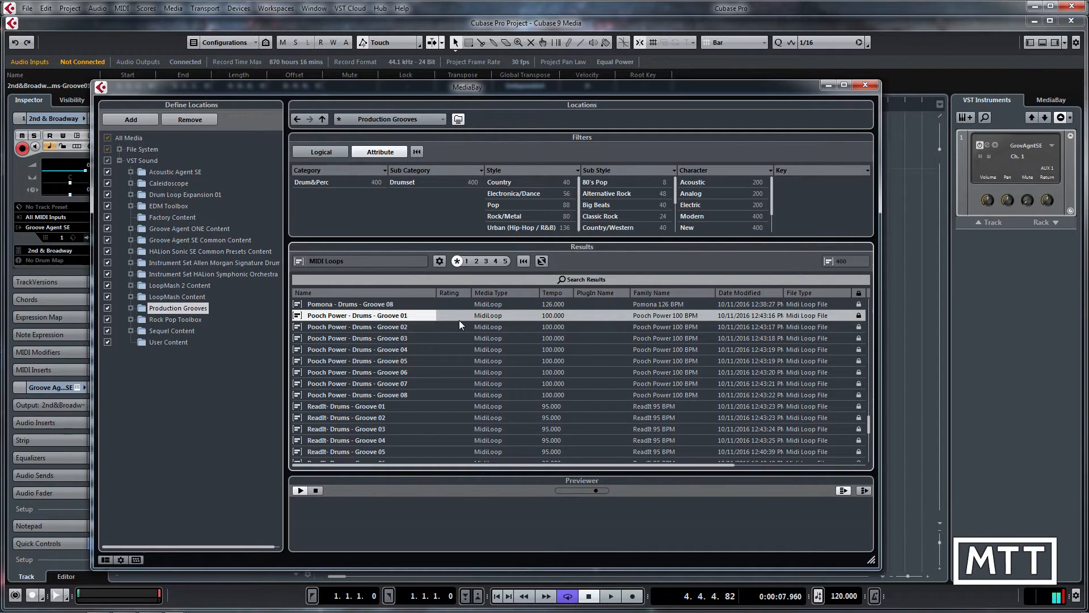
pyautogui.moveTo(471, 350)
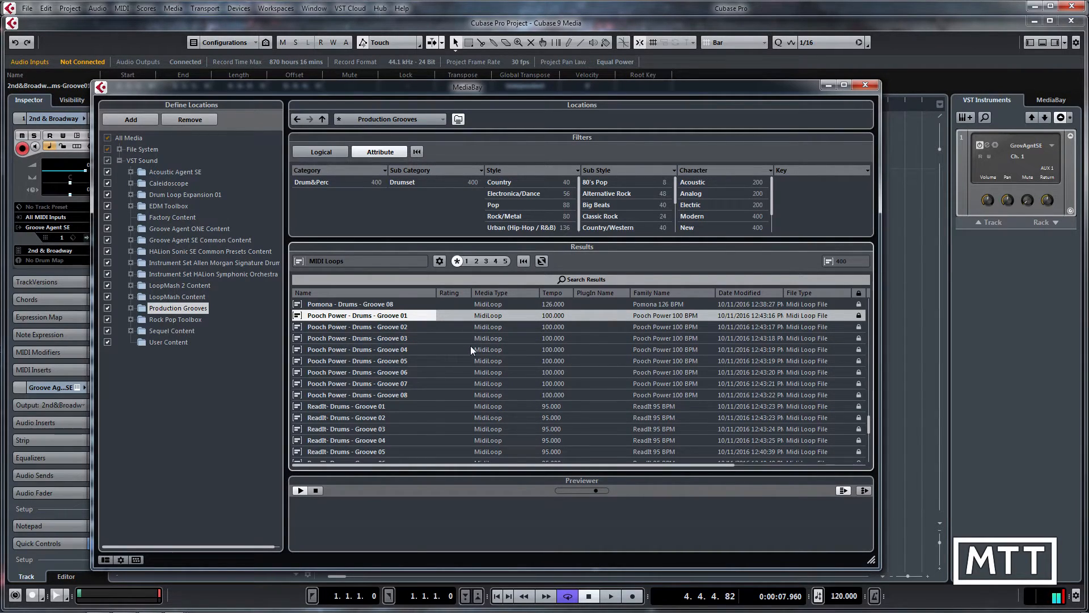
pyautogui.scroll(-3)
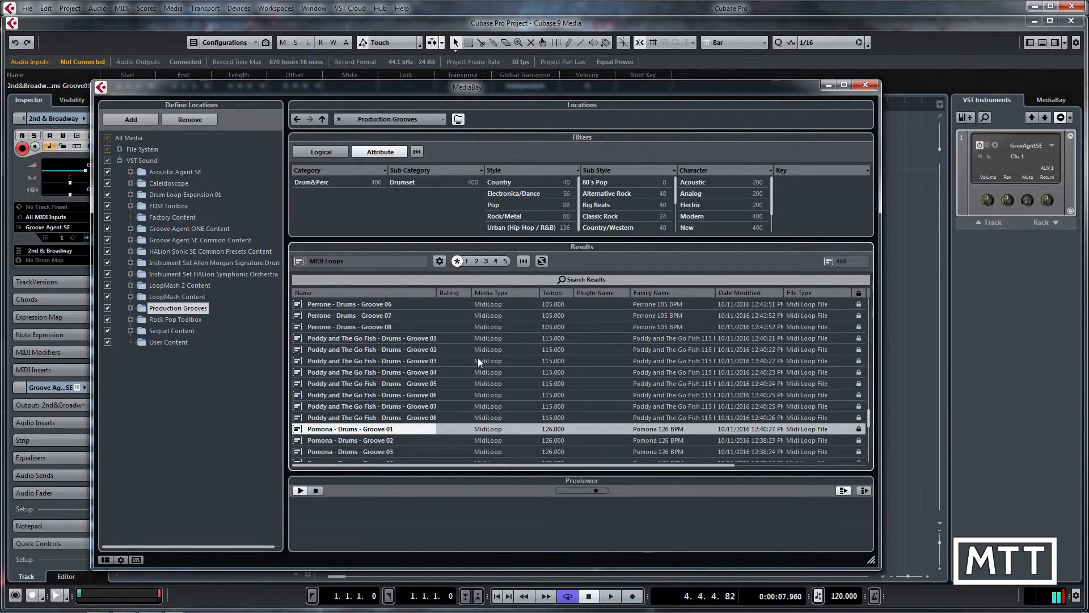
pyautogui.click(372, 338)
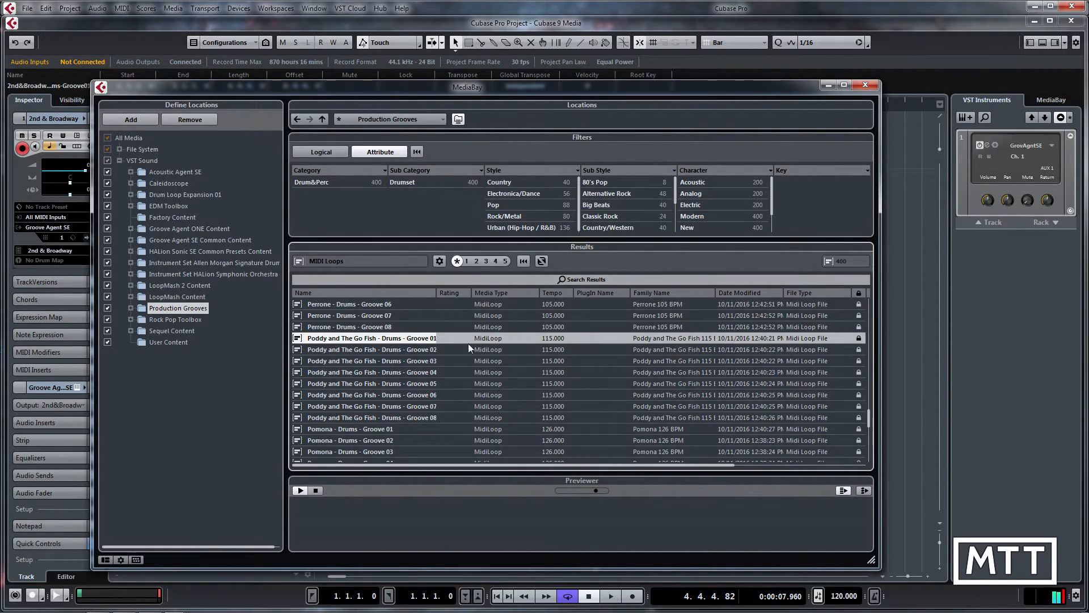
pyautogui.moveTo(451, 349)
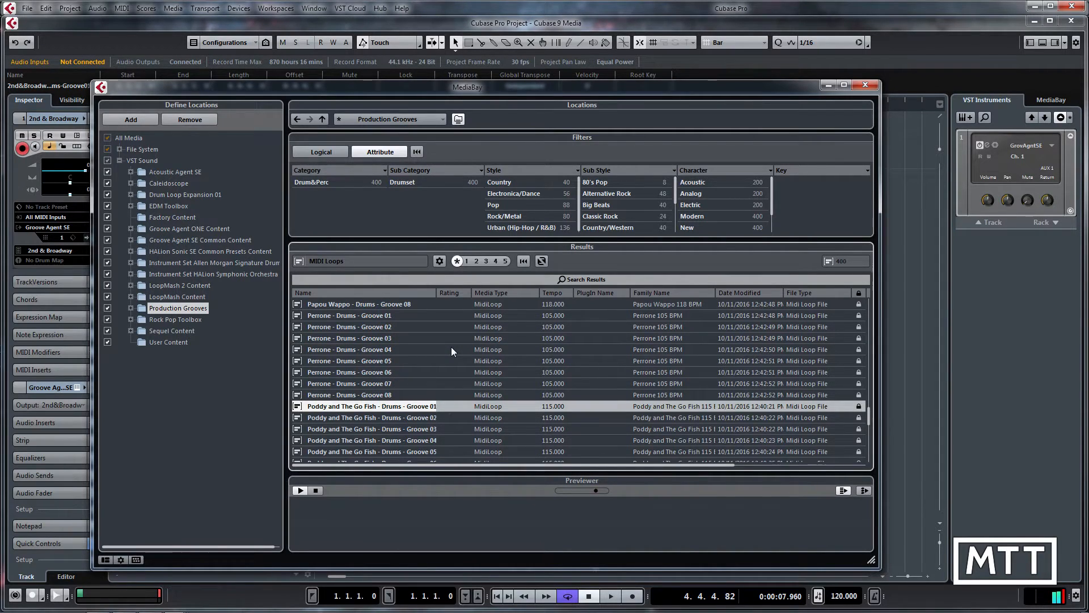
pyautogui.moveTo(328, 490)
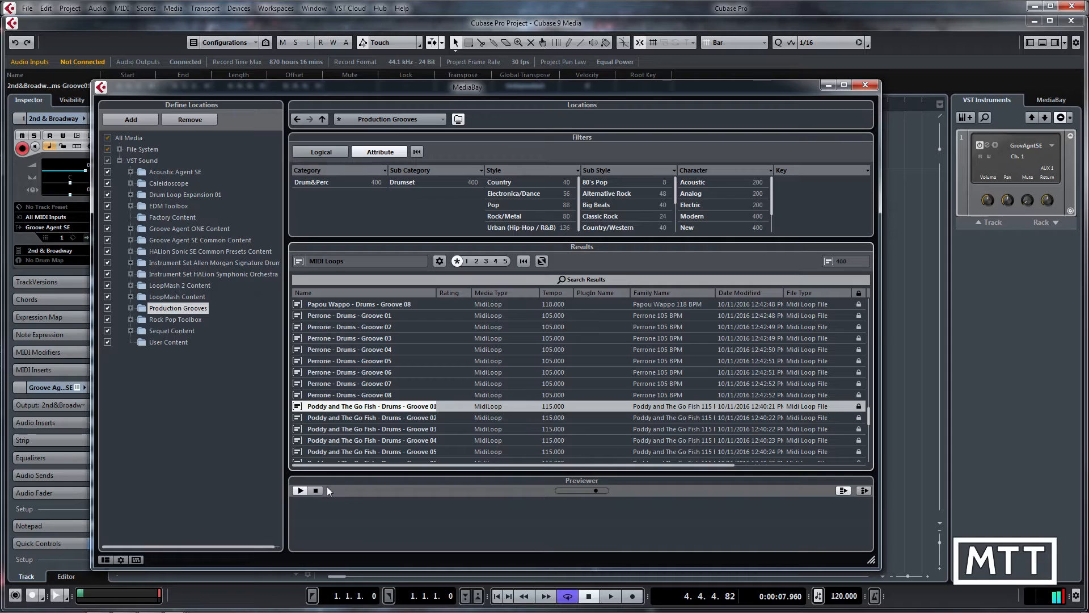
pyautogui.click(169, 183)
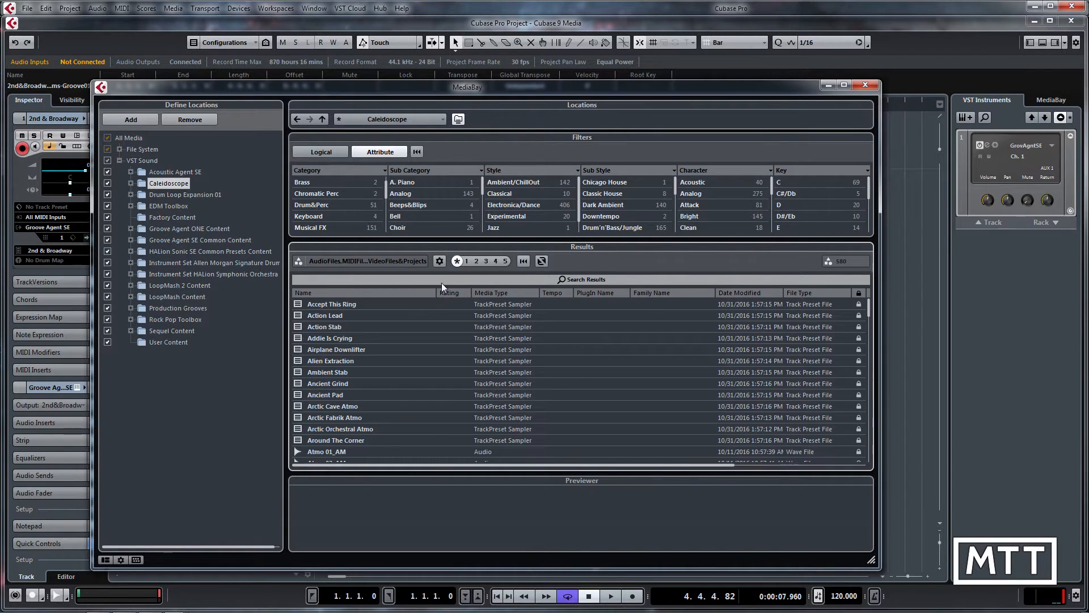
# Step: Browse the Caleidoscope results and load Accept This Ring, then Addie Is Crying, in the Previewer
pyautogui.scroll(-3)
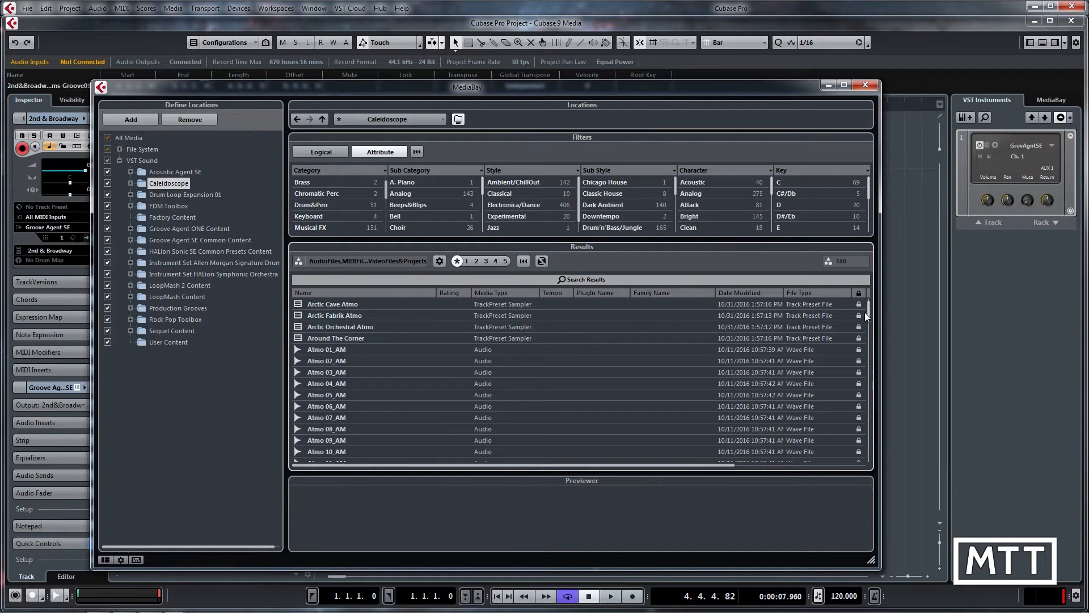
pyautogui.scroll(-3)
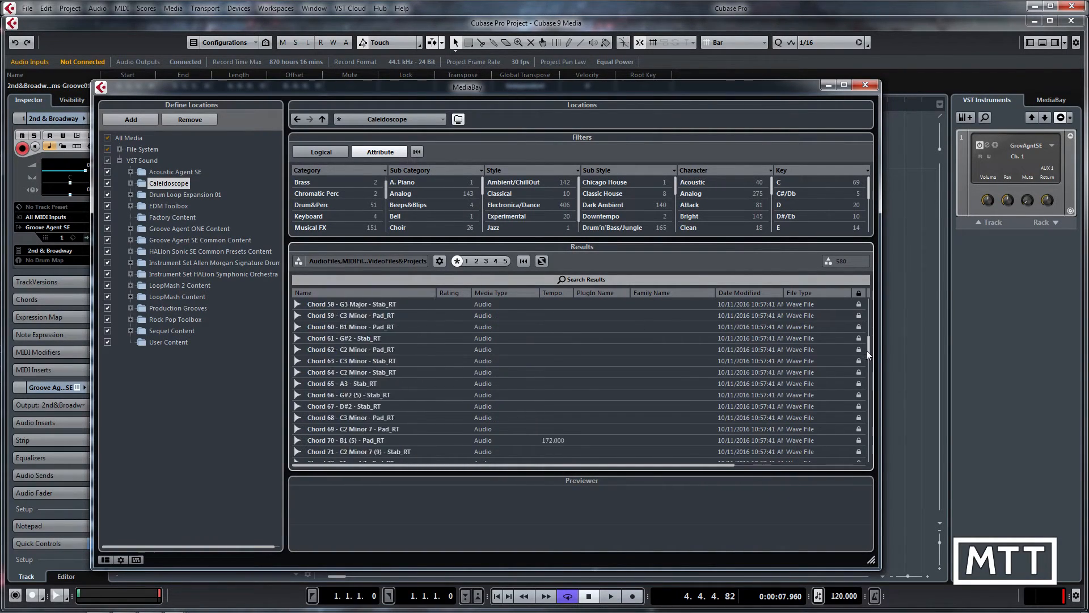
pyautogui.scroll(-3)
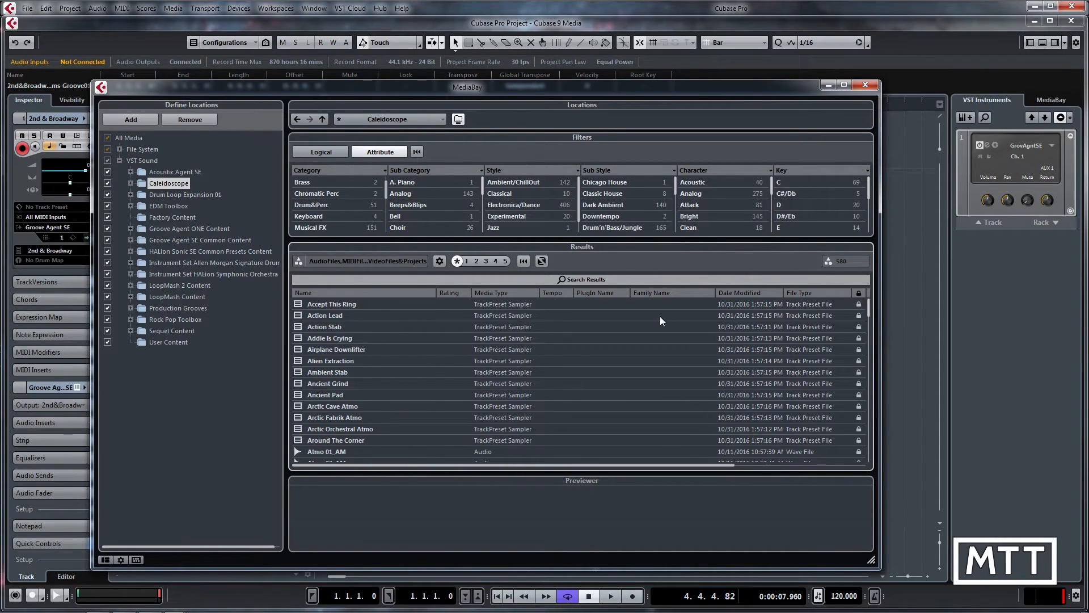
pyautogui.click(331, 304)
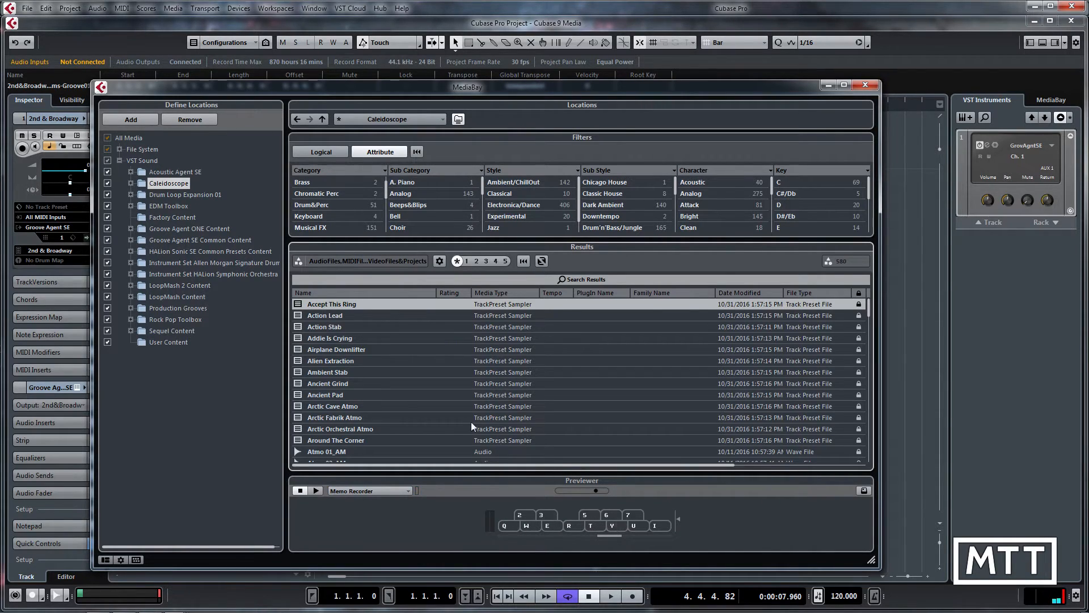
pyautogui.click(330, 338)
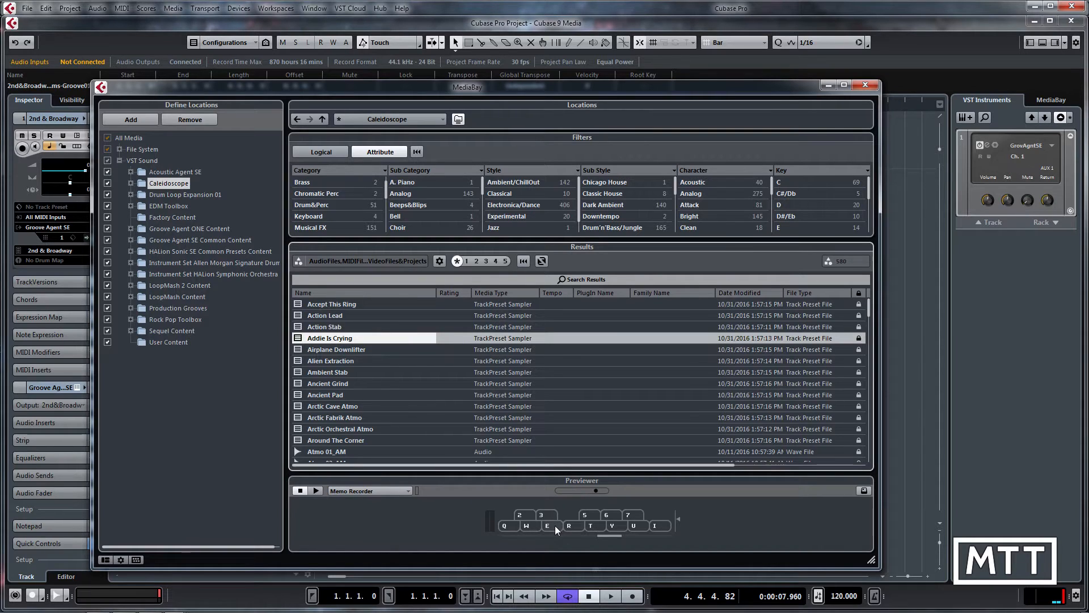
# Step: Play notes on the Previewer keyboard to hear the preset, then choose Alien Extraction
pyautogui.click(332, 338)
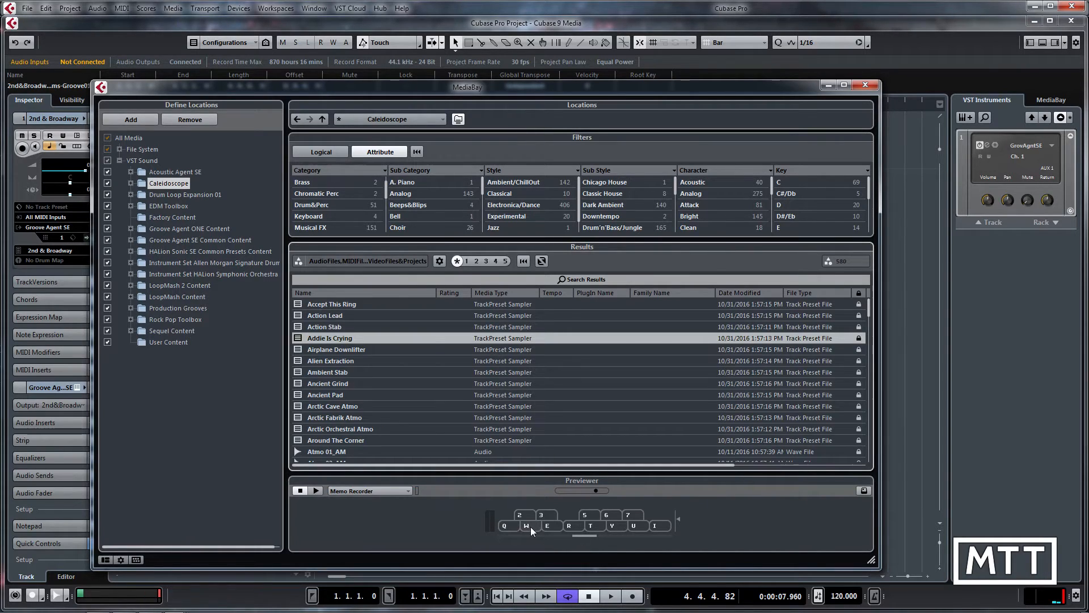
pyautogui.click(336, 348)
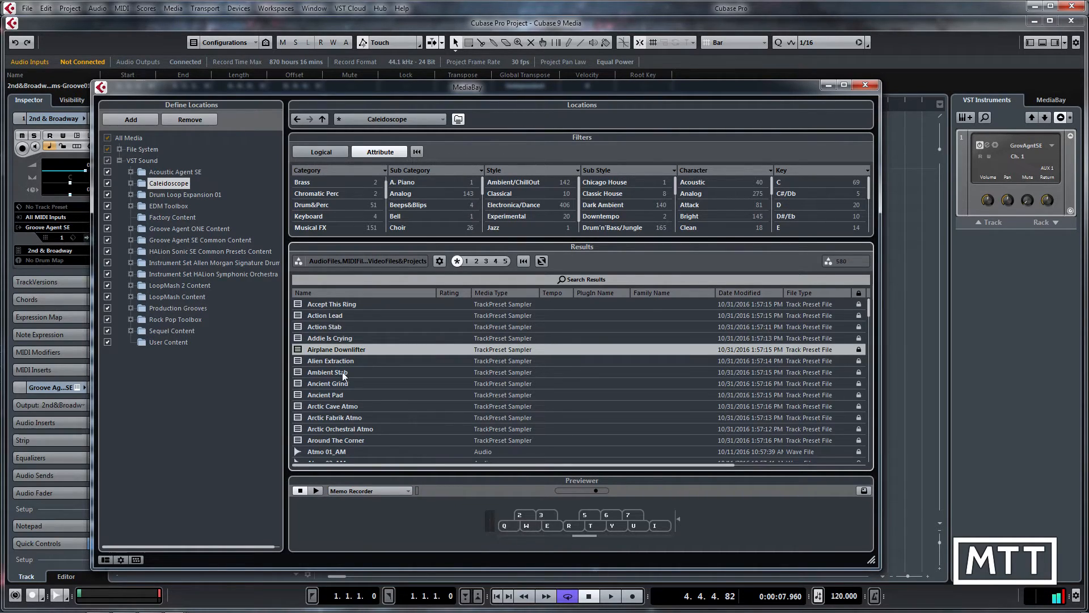
pyautogui.click(330, 361)
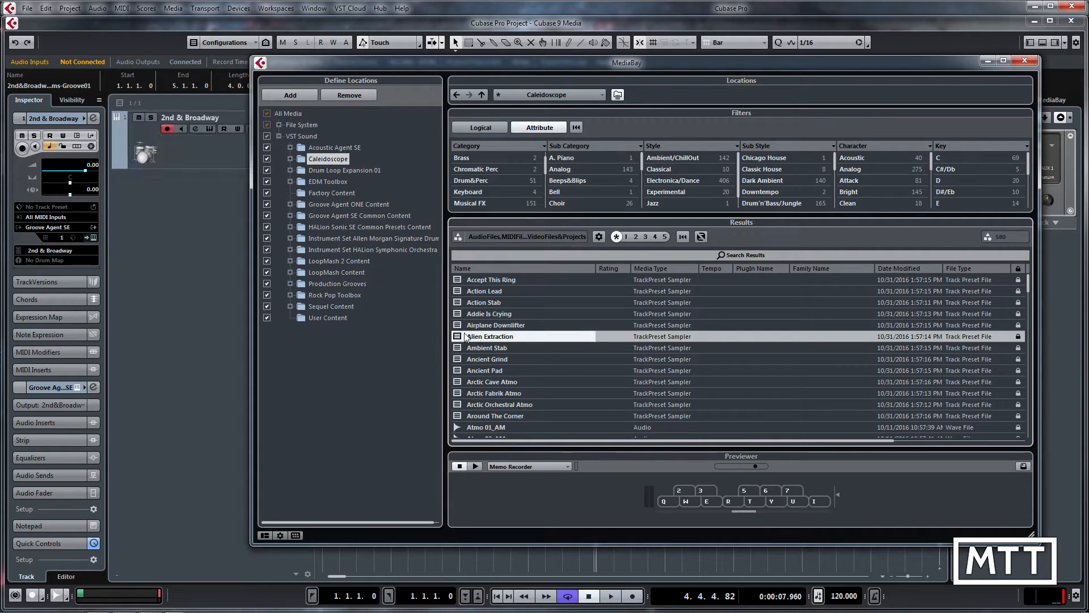
# Step: Load the Alien Extraction track preset as a new instrument track in the project
pyautogui.doubleClick(495, 336)
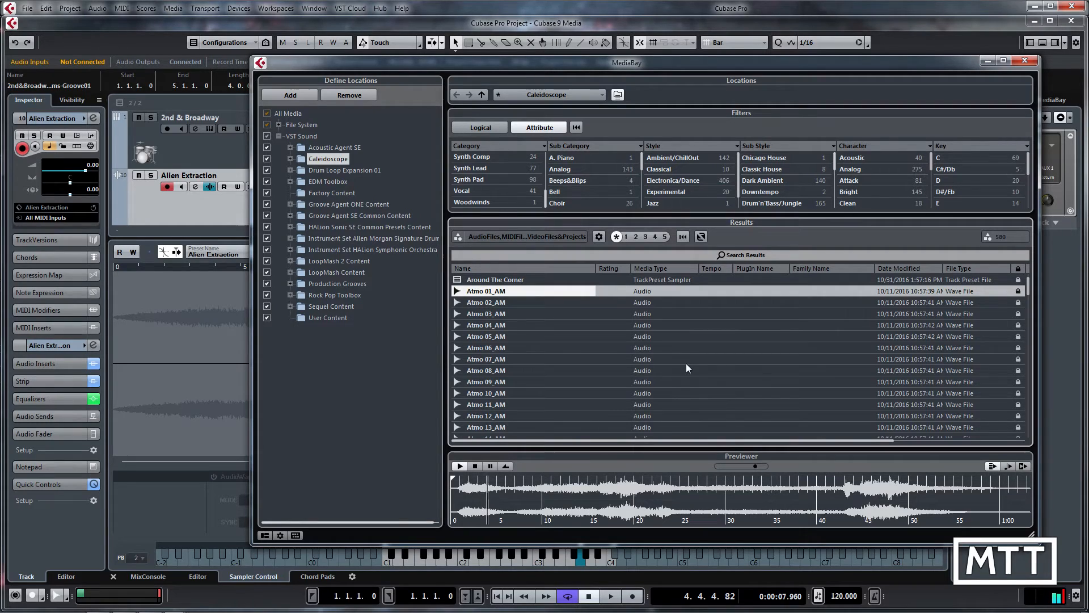
# Step: Scroll through the Caleidoscope atmos, chords and presets in the Results list
pyautogui.scroll(-3)
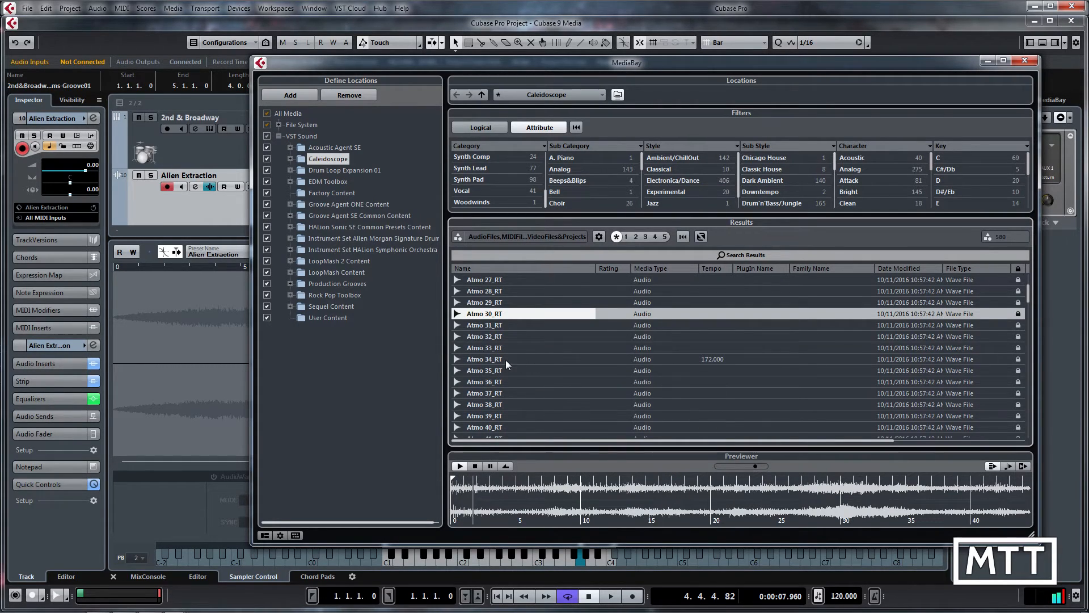
pyautogui.scroll(-3)
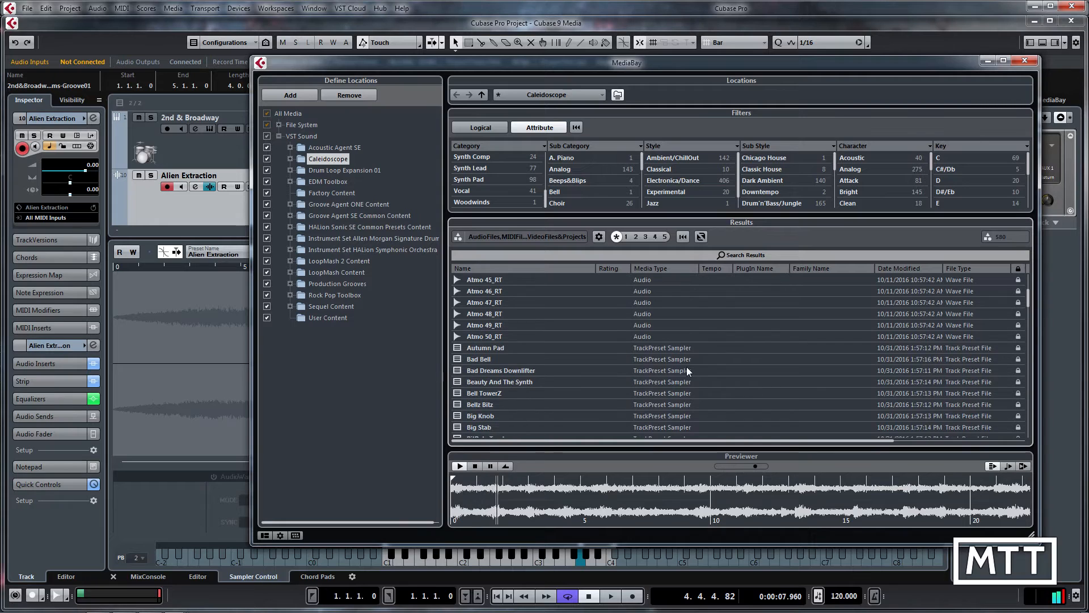
pyautogui.scroll(-3)
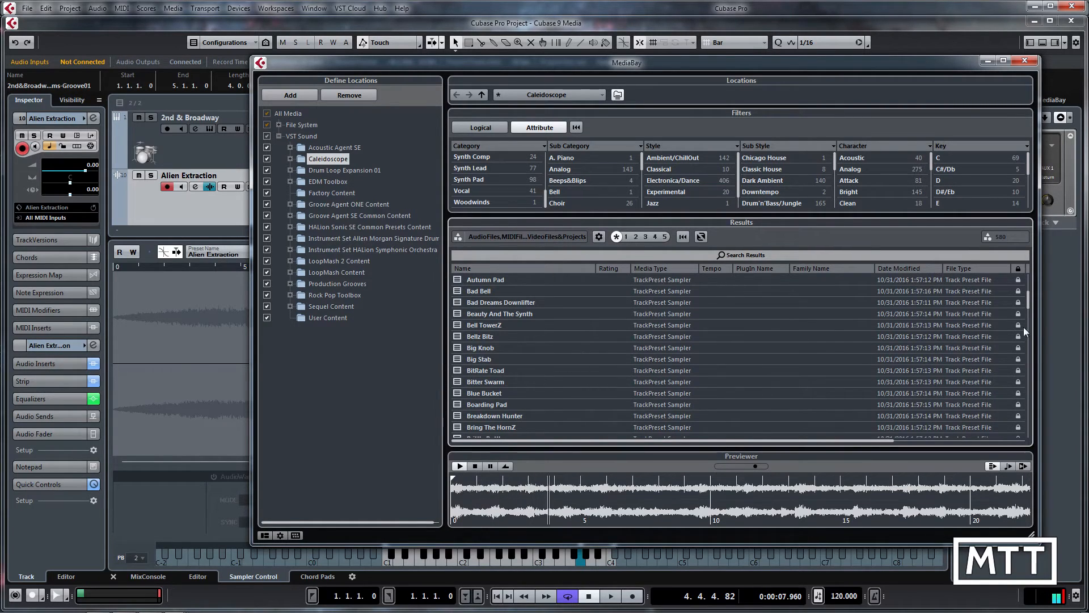
pyautogui.scroll(-3)
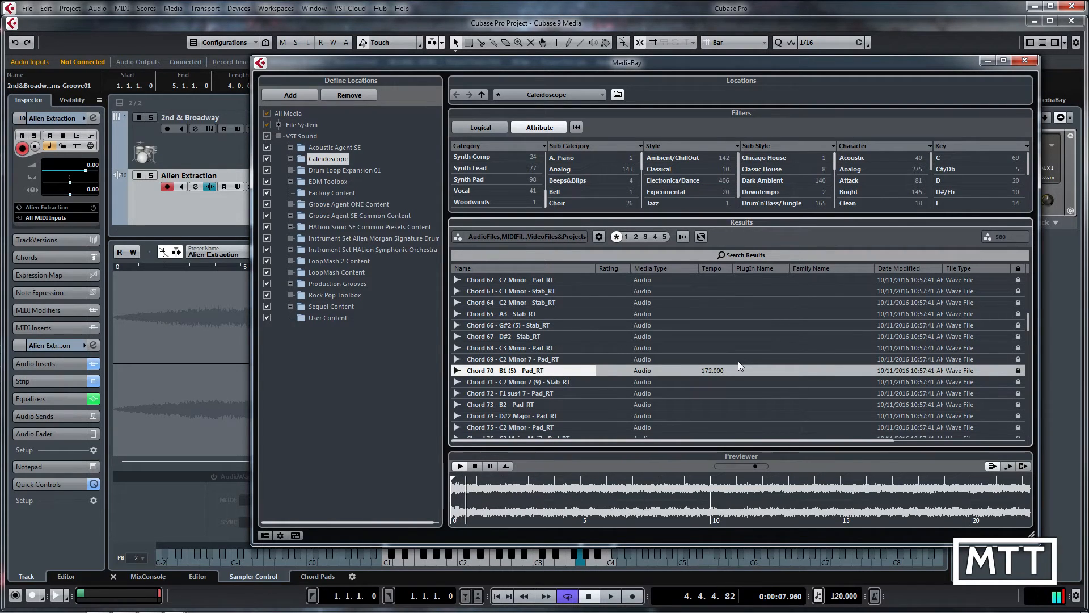
pyautogui.scroll(-3)
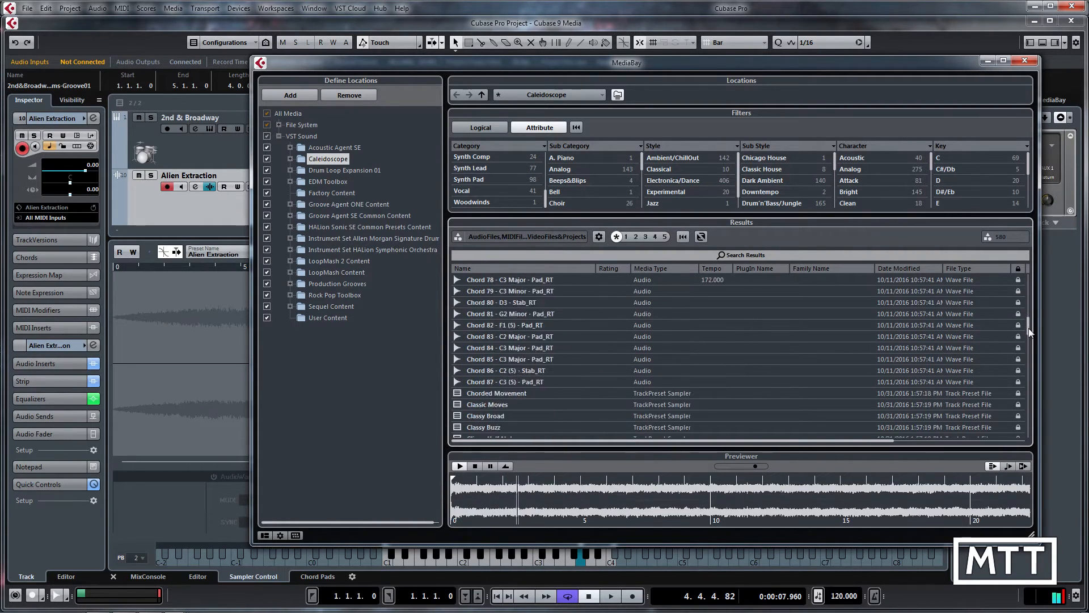
pyautogui.scroll(-3)
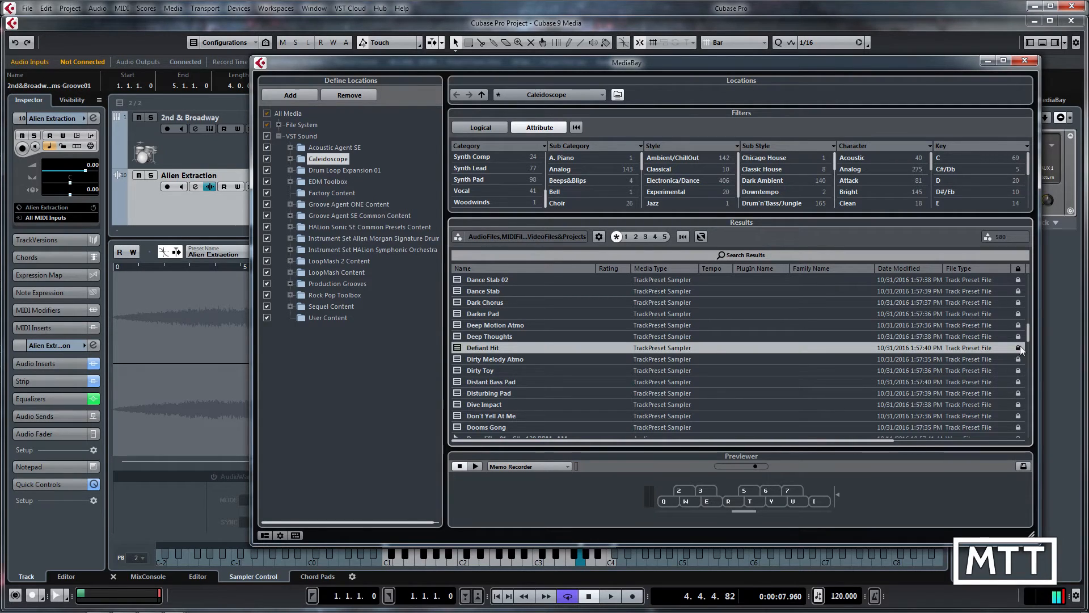
pyautogui.scroll(-3)
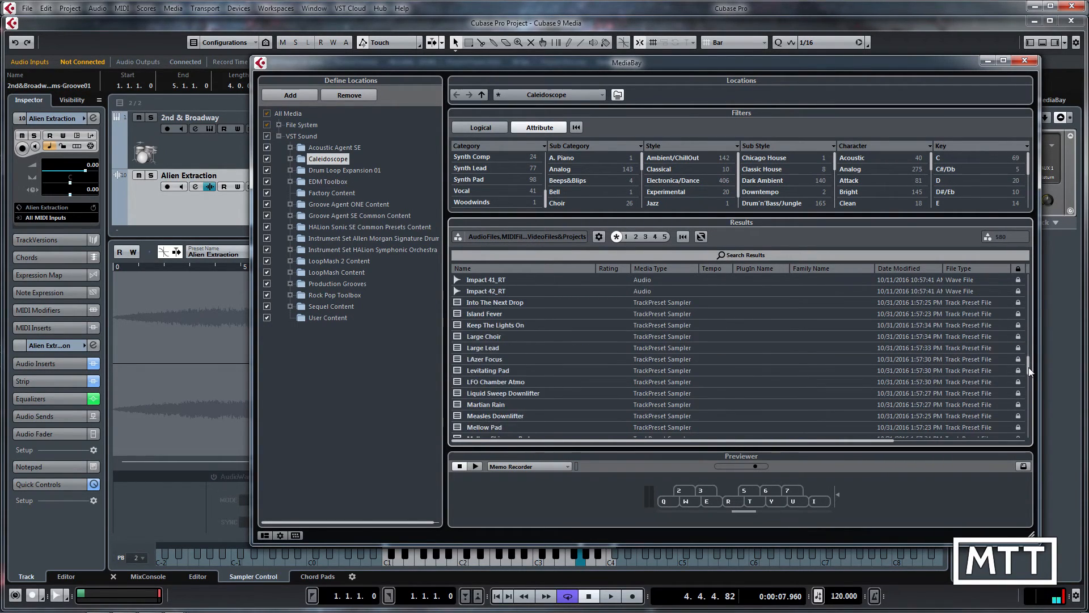
pyautogui.scroll(-3)
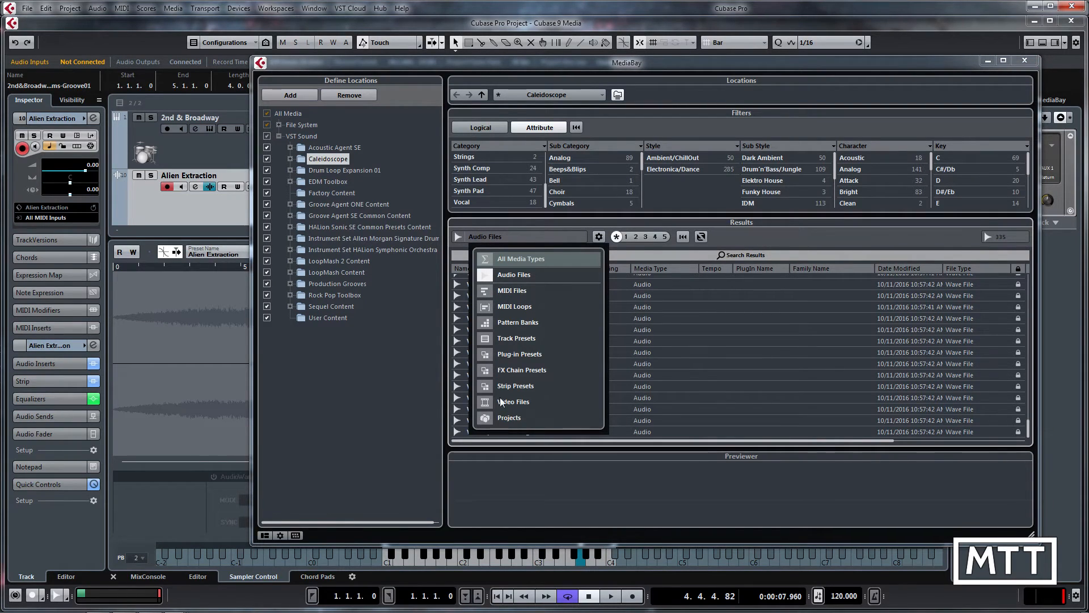
pyautogui.moveTo(514, 274)
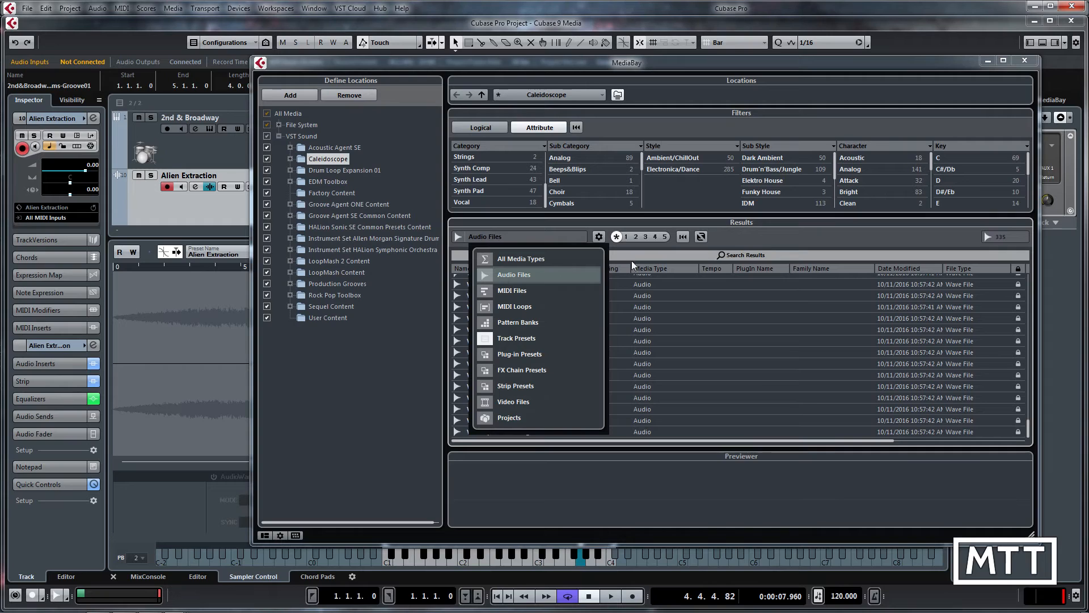
# Step: Filter the Caleidoscope results to Track Presets only and scroll the list
pyautogui.click(517, 338)
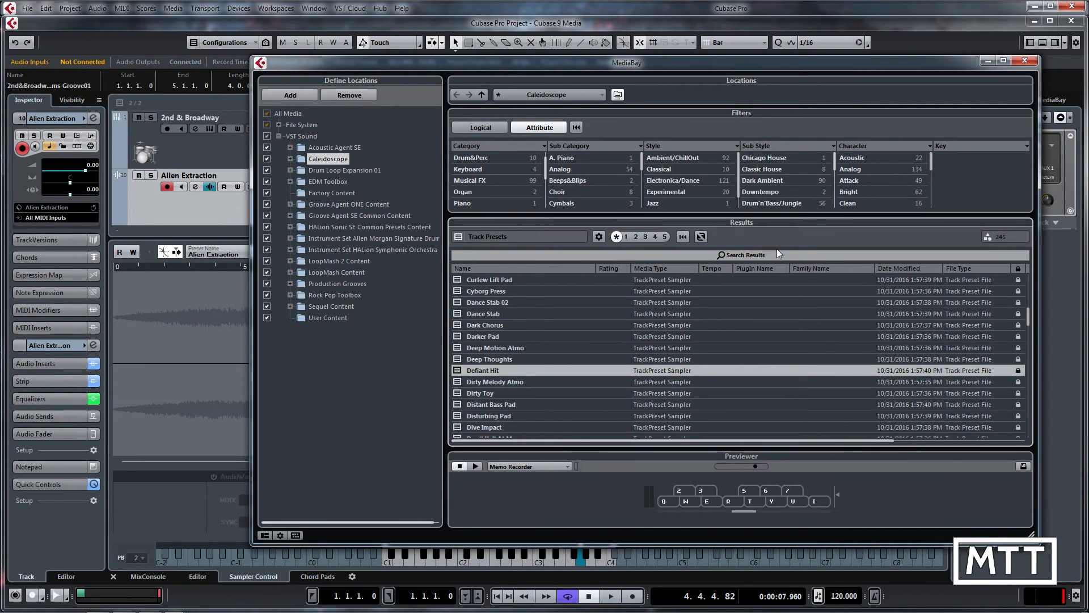
pyautogui.moveTo(1028, 351)
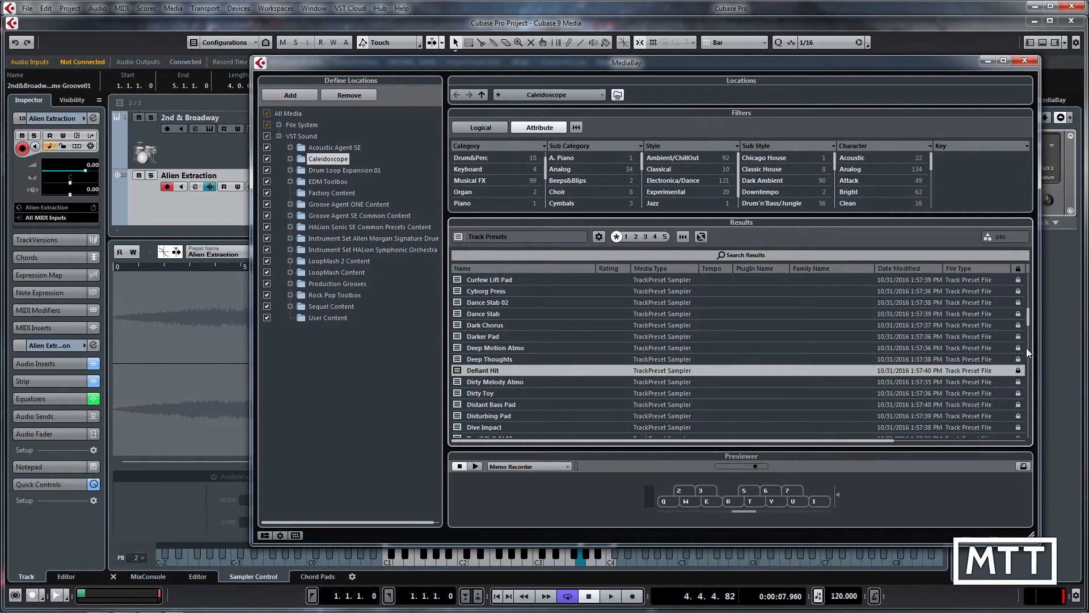
pyautogui.scroll(-3)
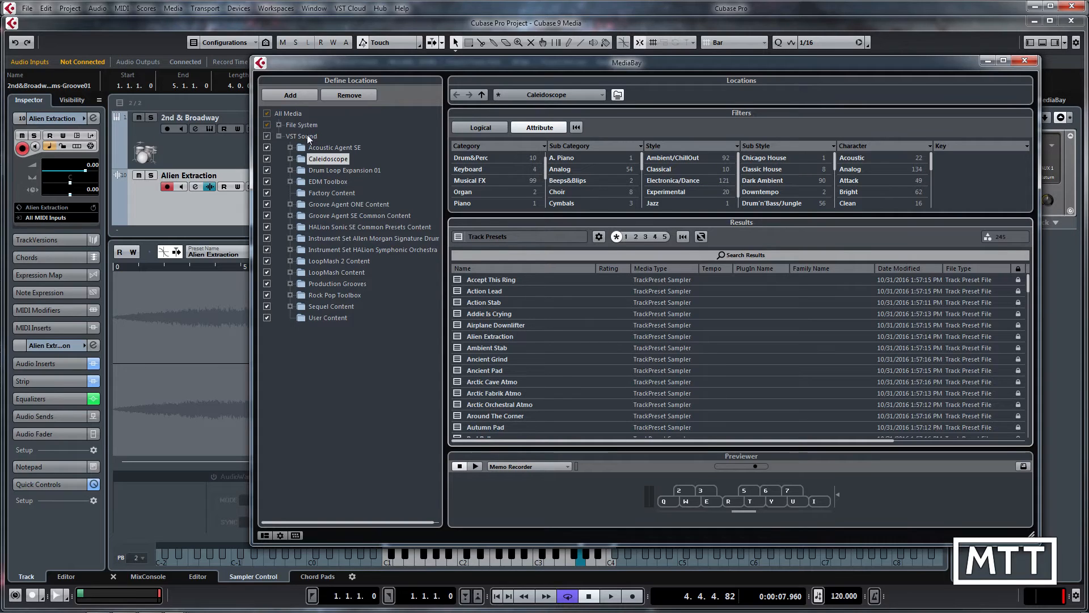
pyautogui.moveTo(439, 209)
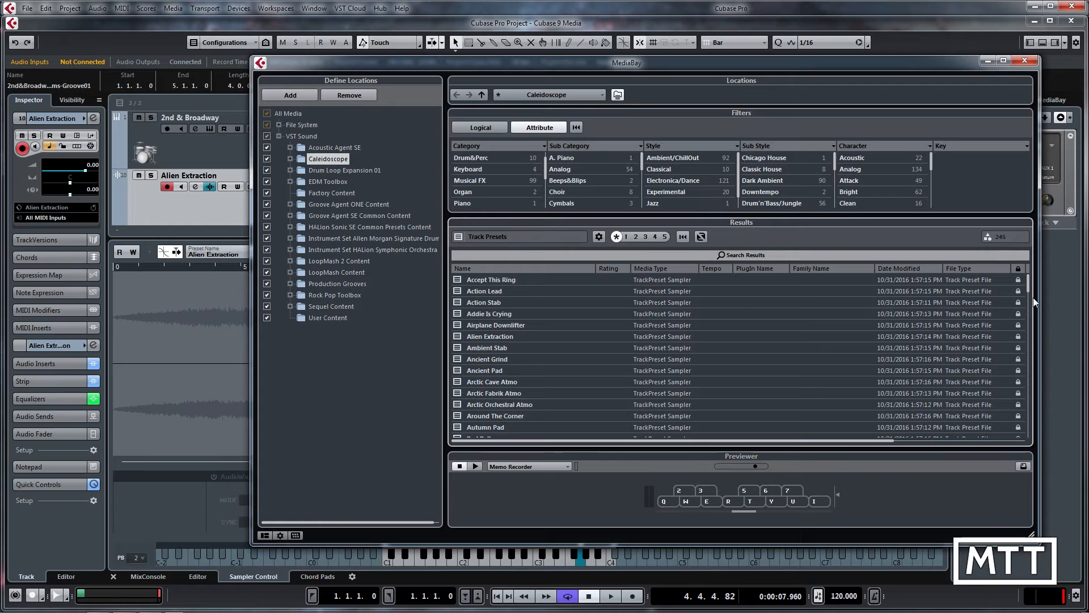
pyautogui.scroll(-3)
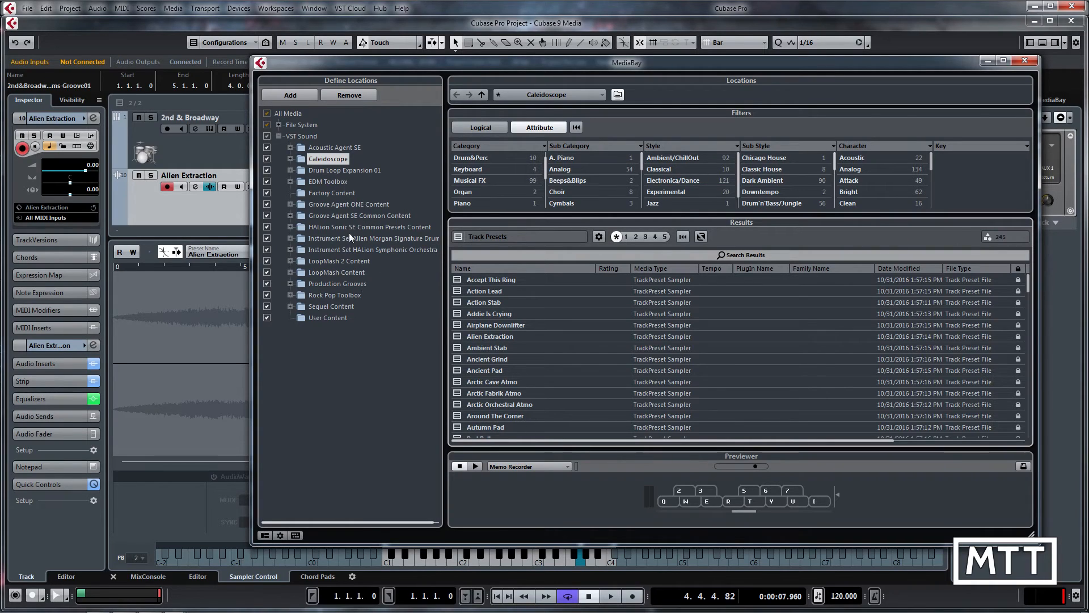
pyautogui.moveTo(354, 250)
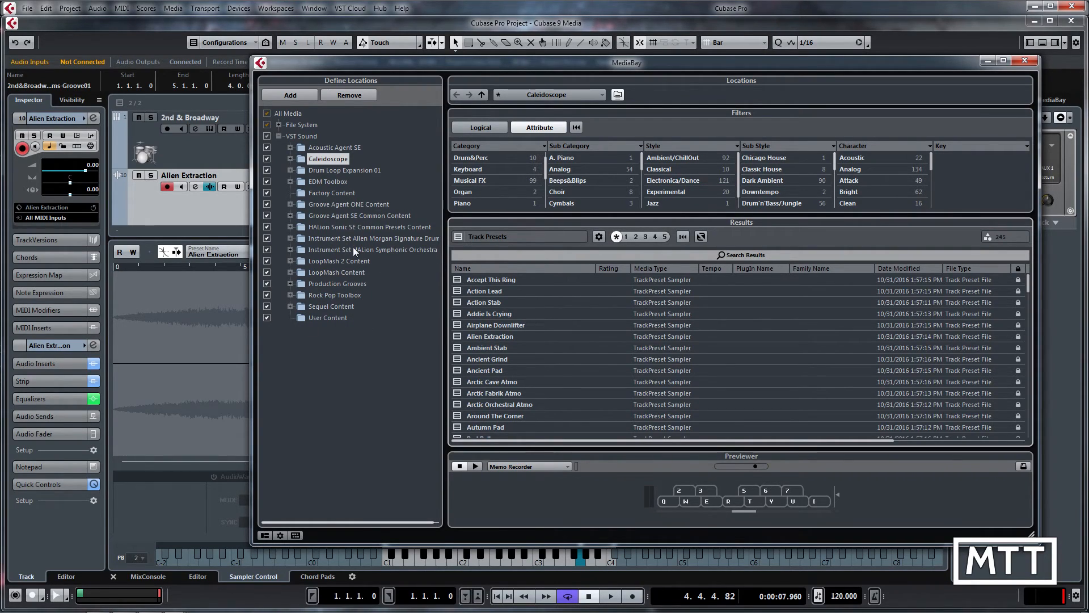
pyautogui.moveTo(350, 273)
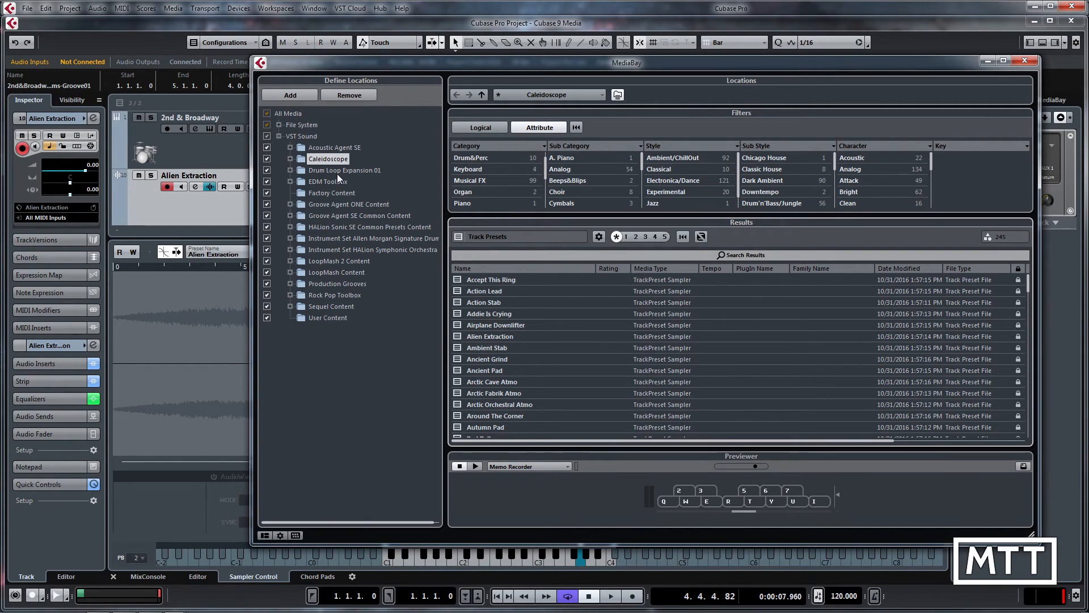
pyautogui.moveTo(338, 183)
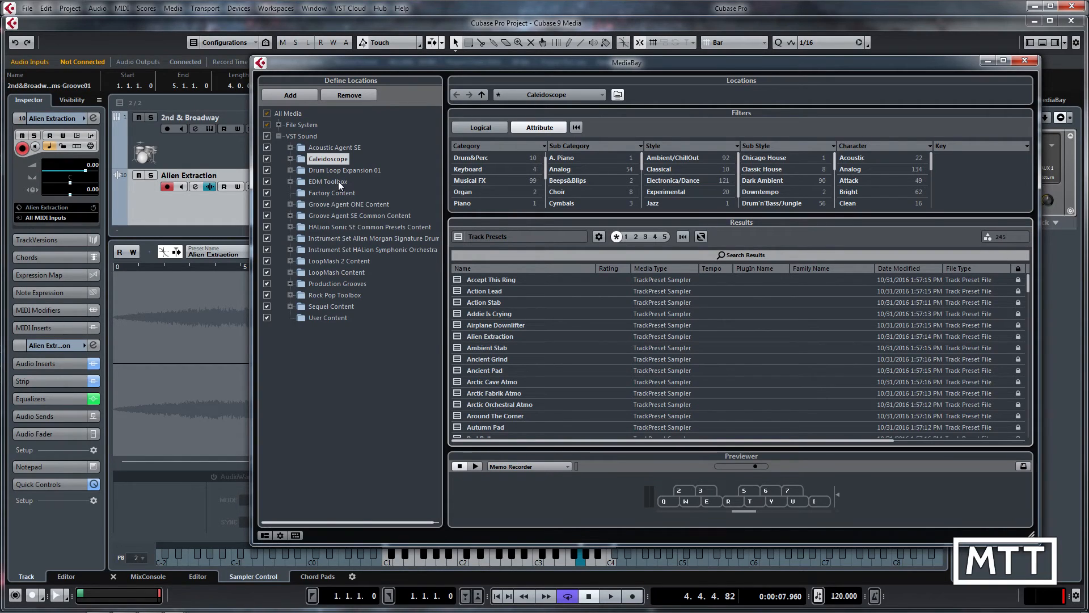
pyautogui.moveTo(340, 186)
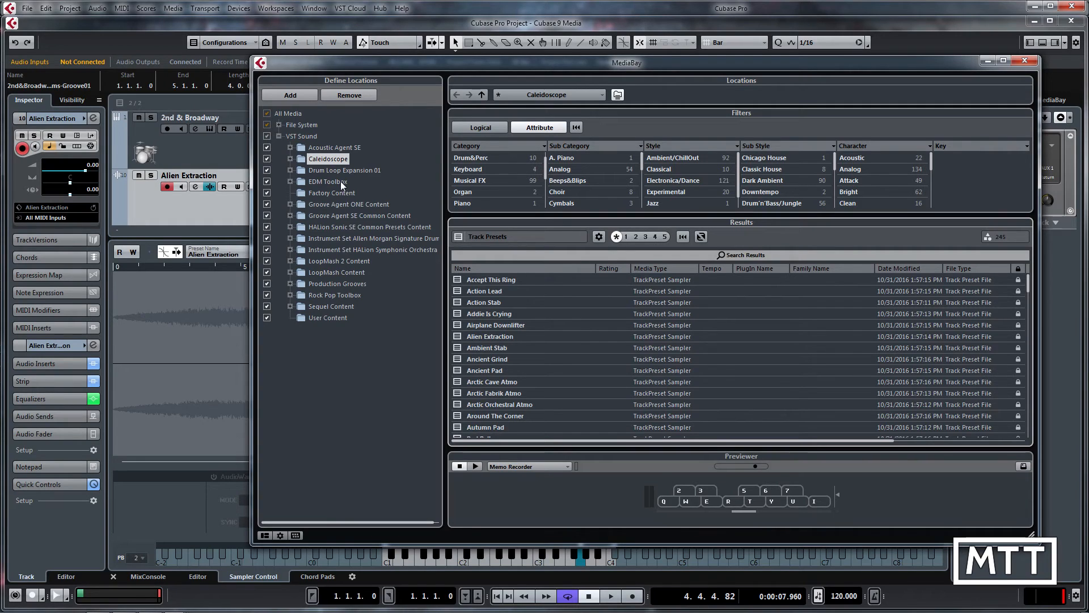